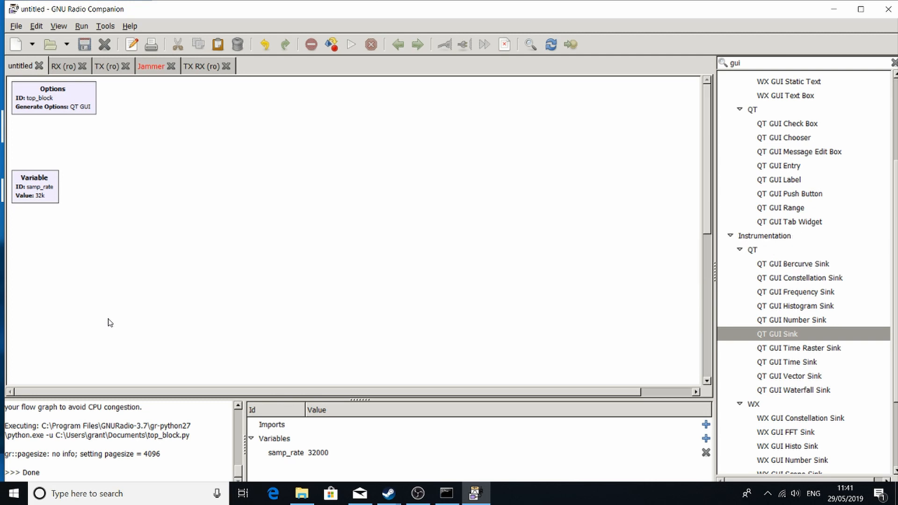
mouse_move(623, 141)
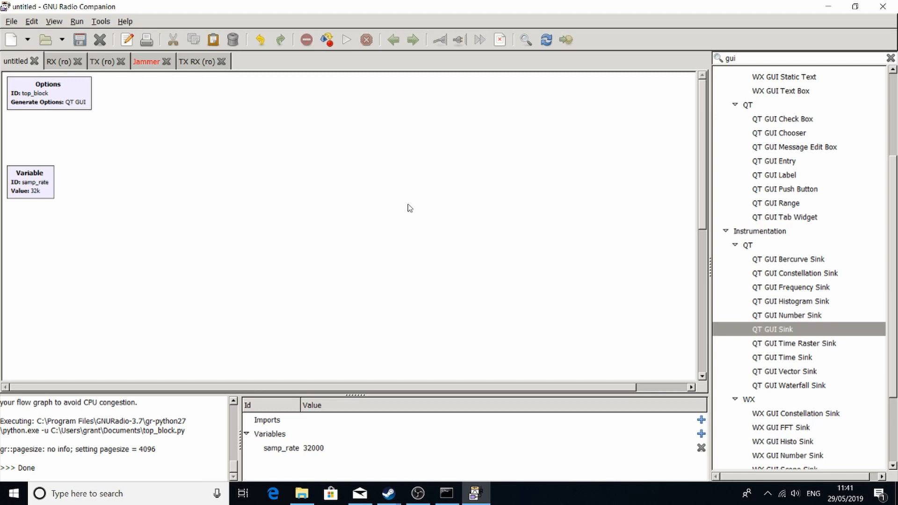
mouse_move(407, 207)
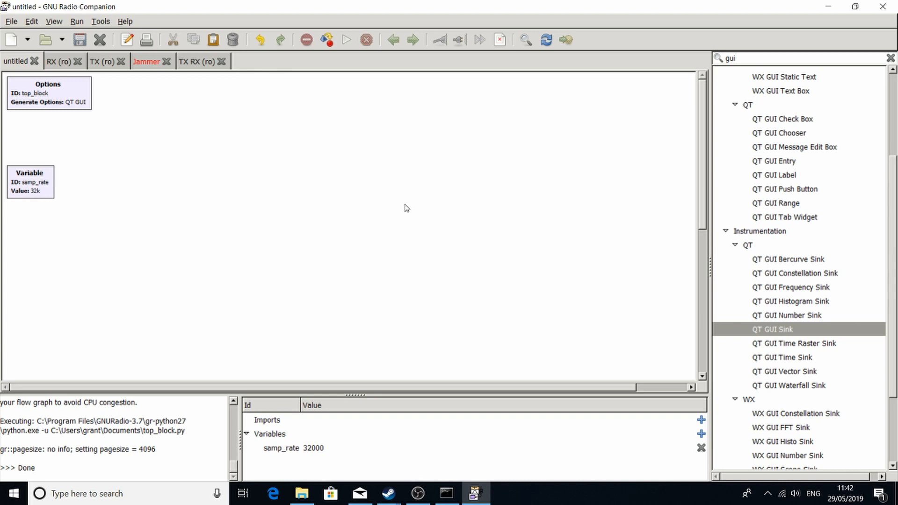
mouse_move(153, 156)
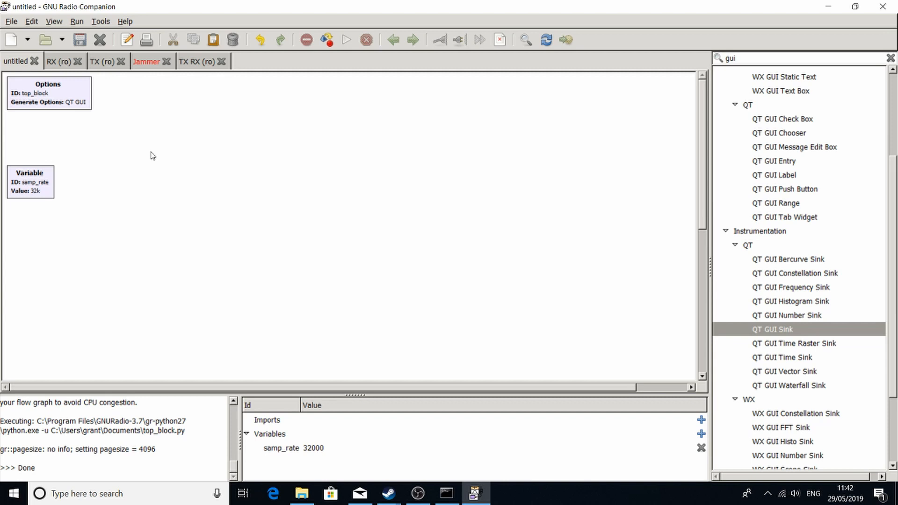
mouse_move(320, 157)
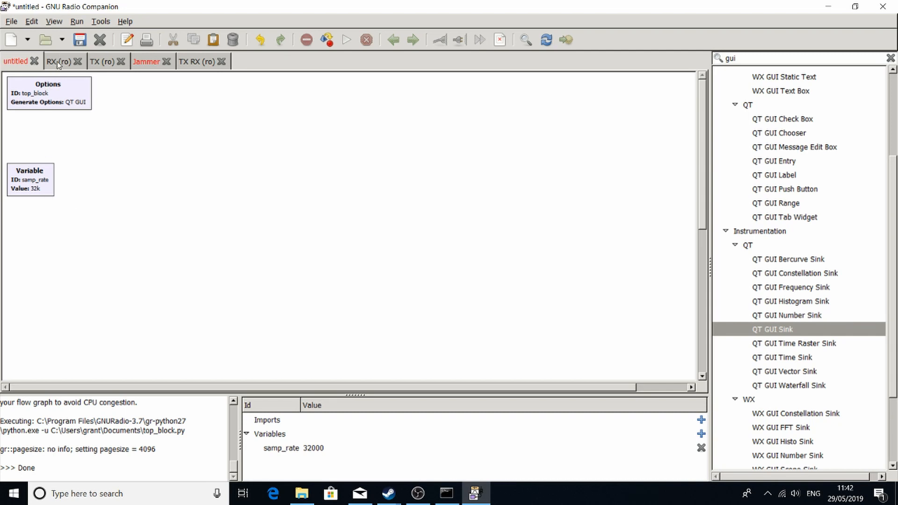
- Inspect the RX flowgraph's samp_rate (2e6) and Freq (433e6) variables without changing them
click(59, 62)
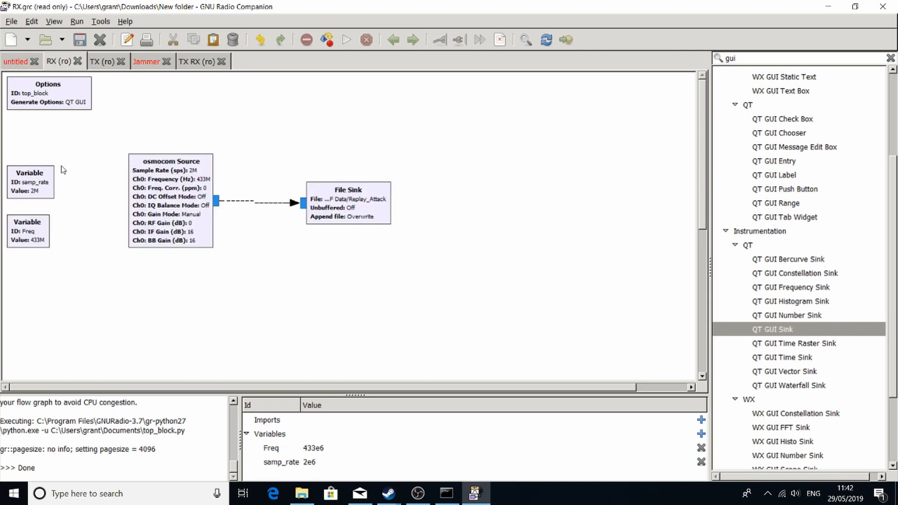
mouse_move(64, 185)
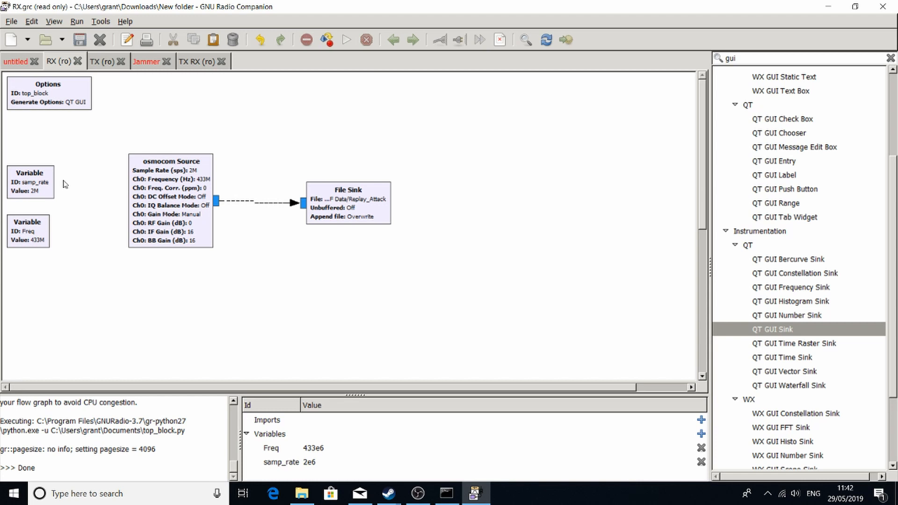
double_click(30, 182)
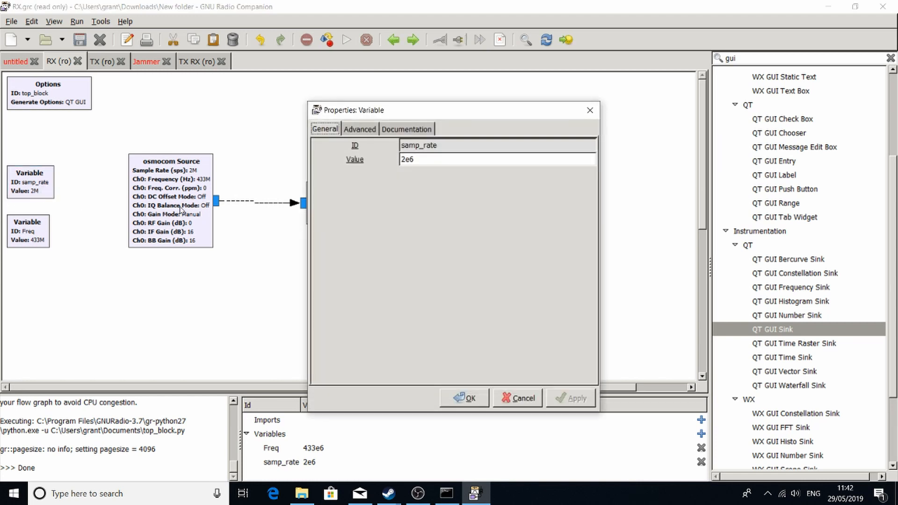
mouse_move(426, 168)
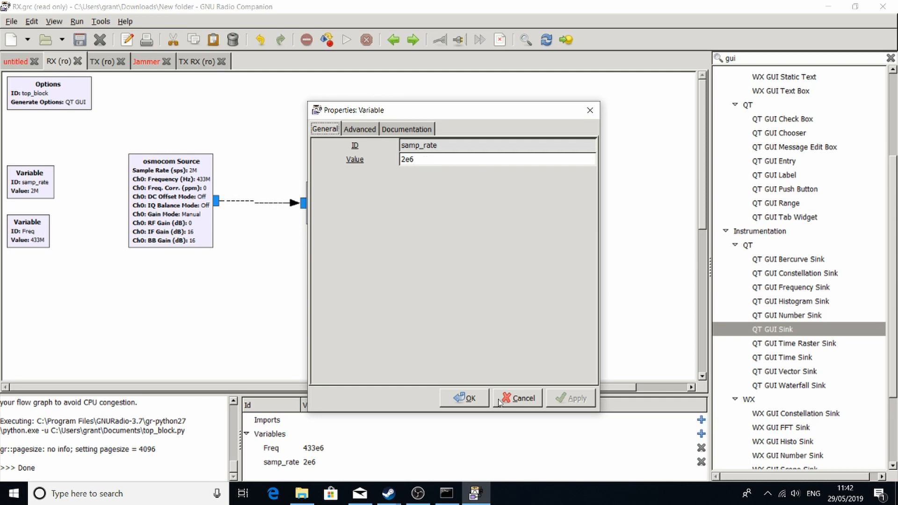
click(516, 397)
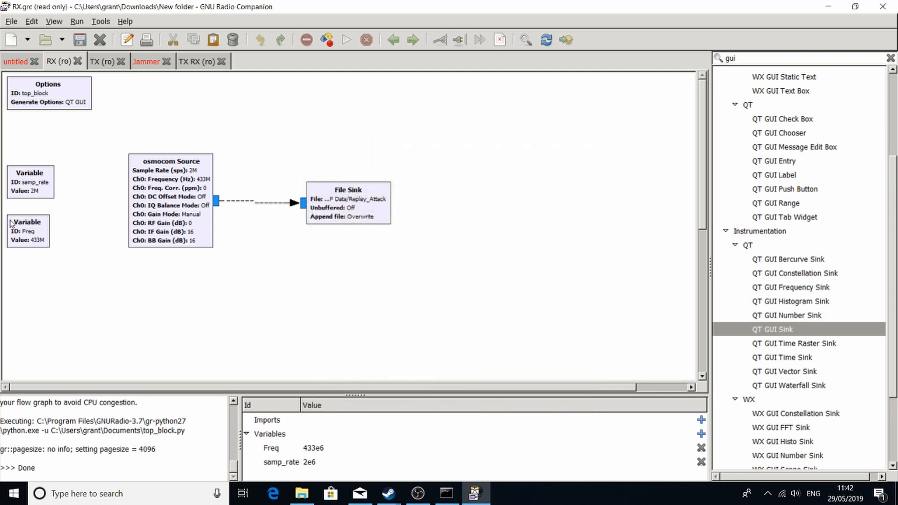
mouse_move(35, 244)
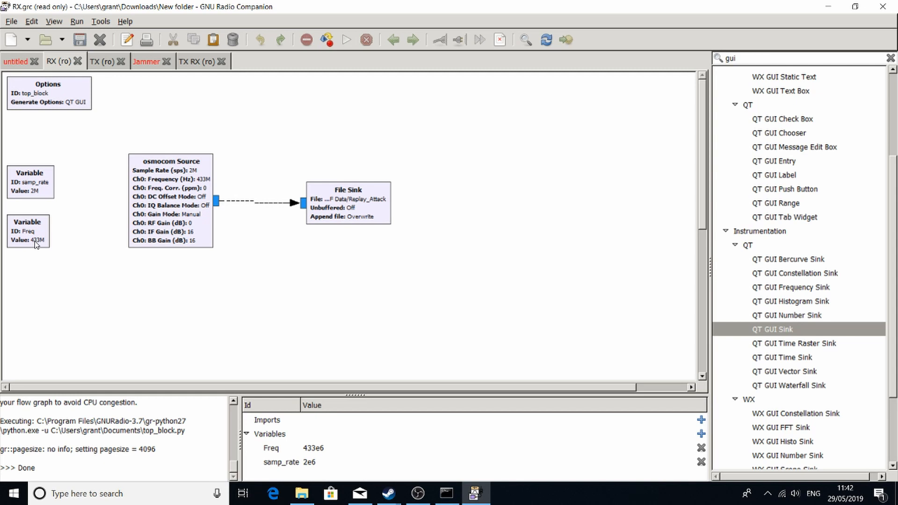
double_click(27, 231)
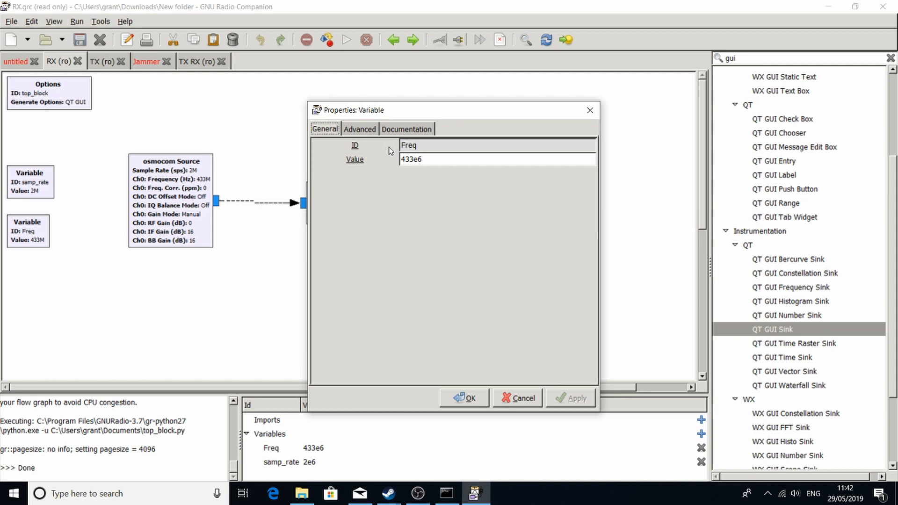
mouse_move(279, 203)
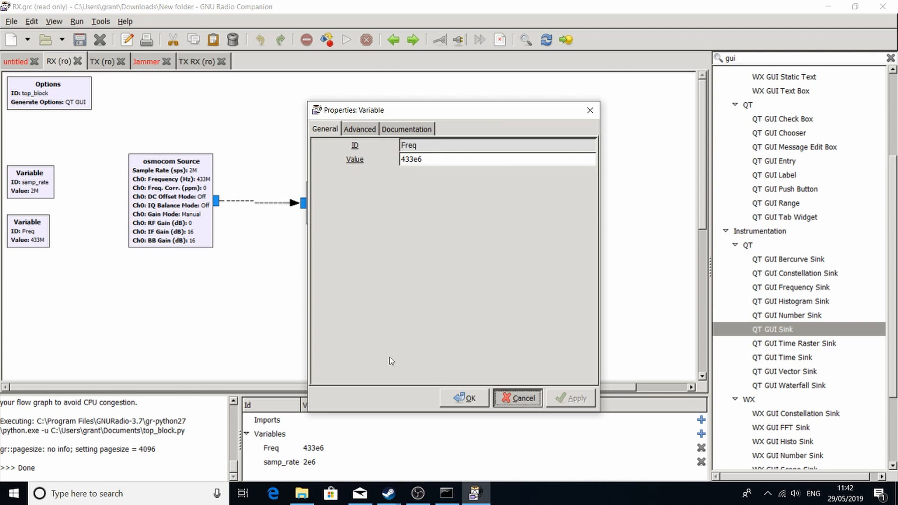
click(516, 397)
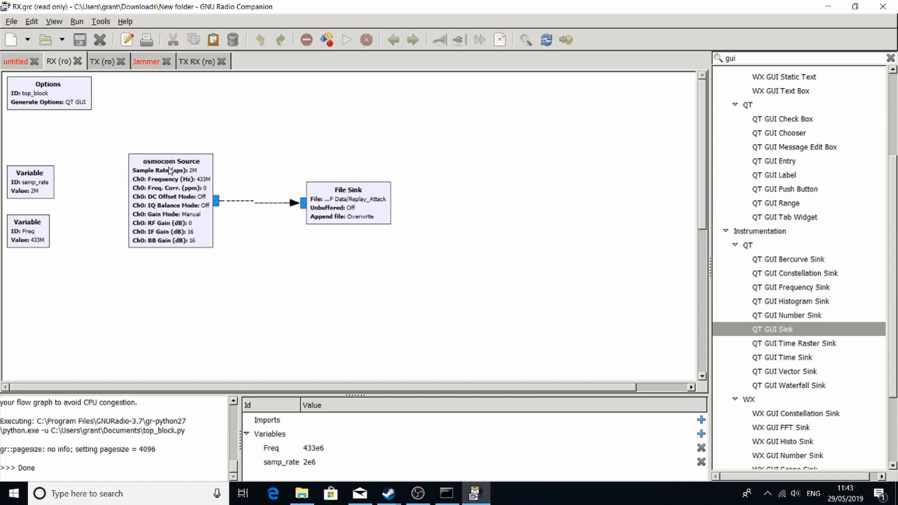
mouse_move(527, 144)
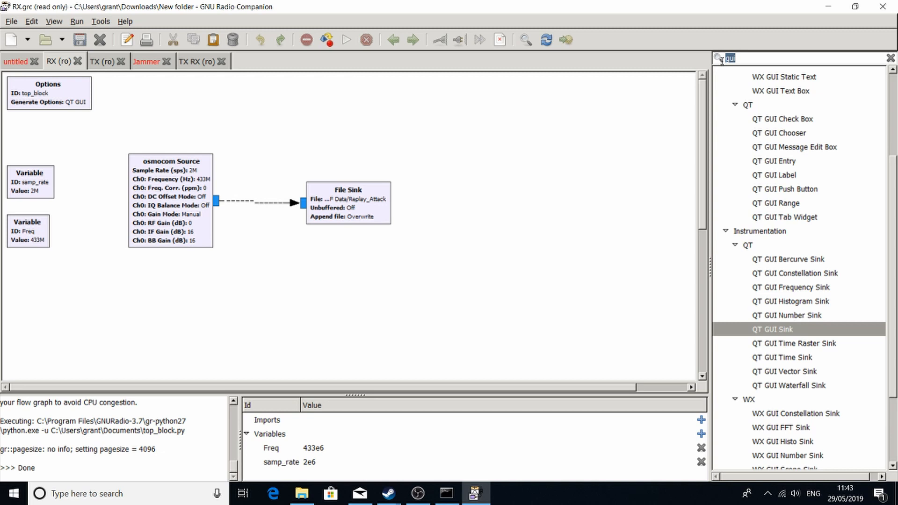
- Filter the block library to the osmocom Sink and Source blocks by searching 'osmo'
text(osmo)
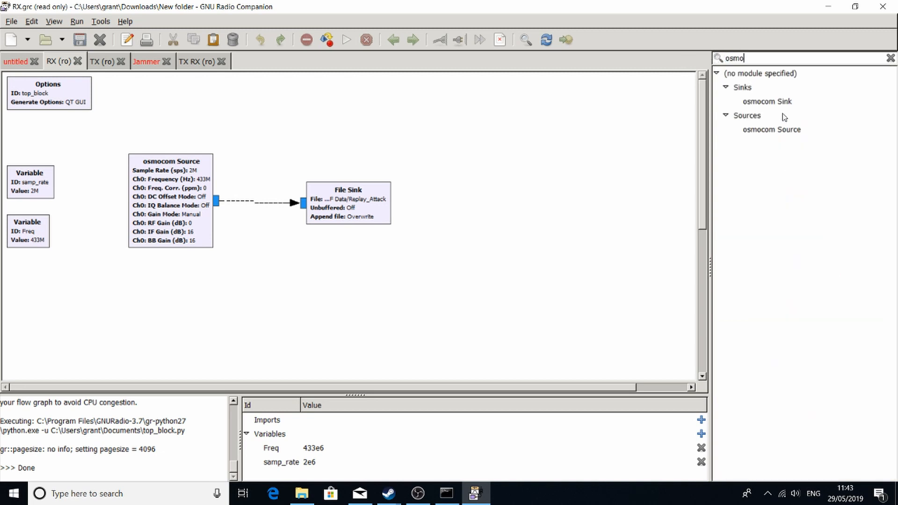
mouse_move(767, 101)
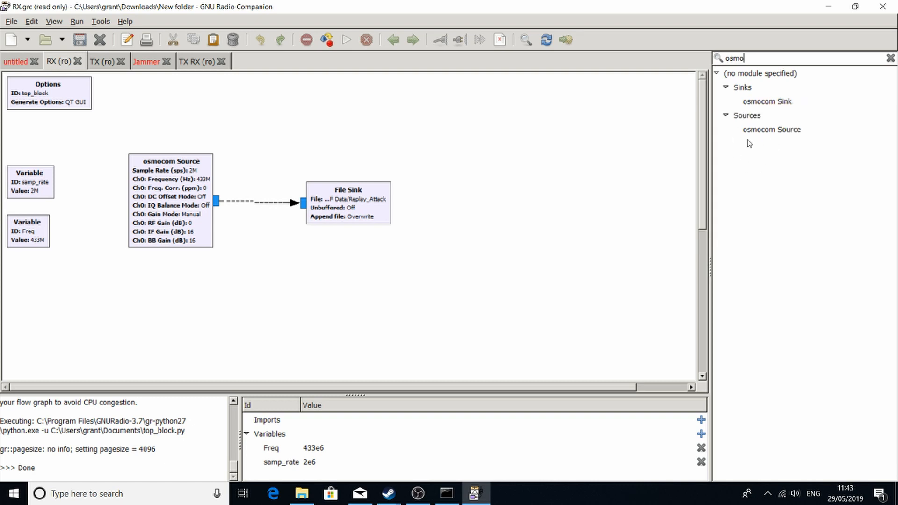
mouse_move(772, 129)
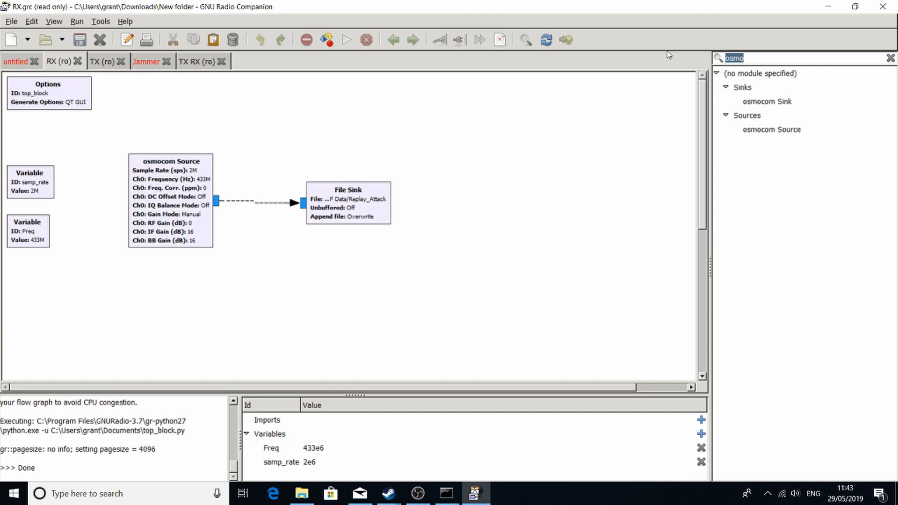
- Search the library for 'file', review the RX File Sink settings unchanged, and move to the TX flowgraph
text(file)
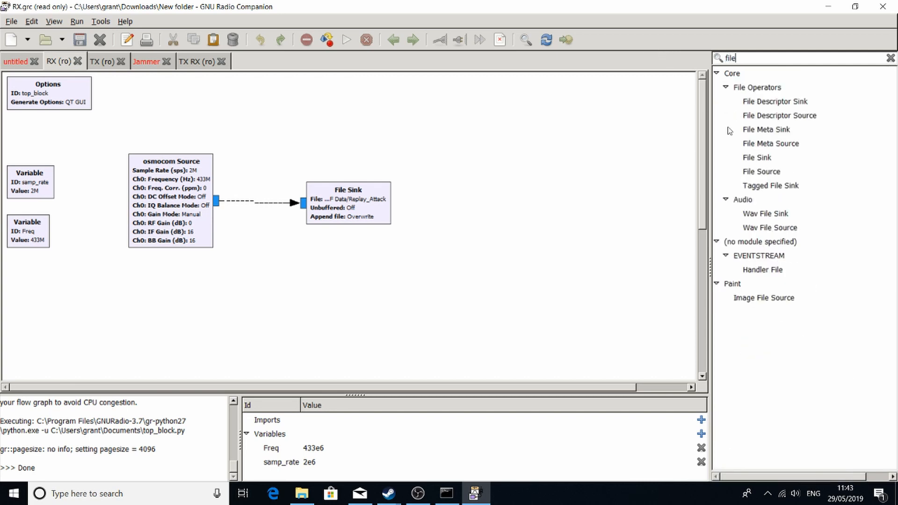
click(757, 157)
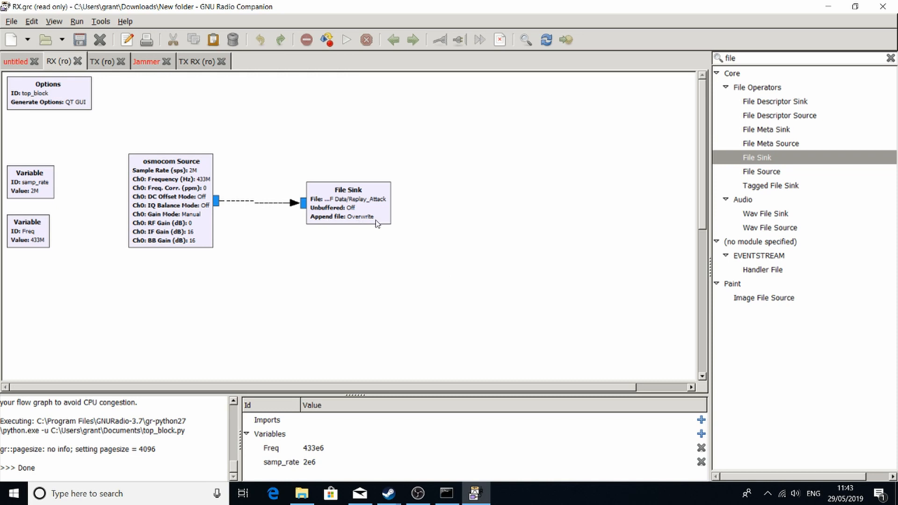
double_click(348, 202)
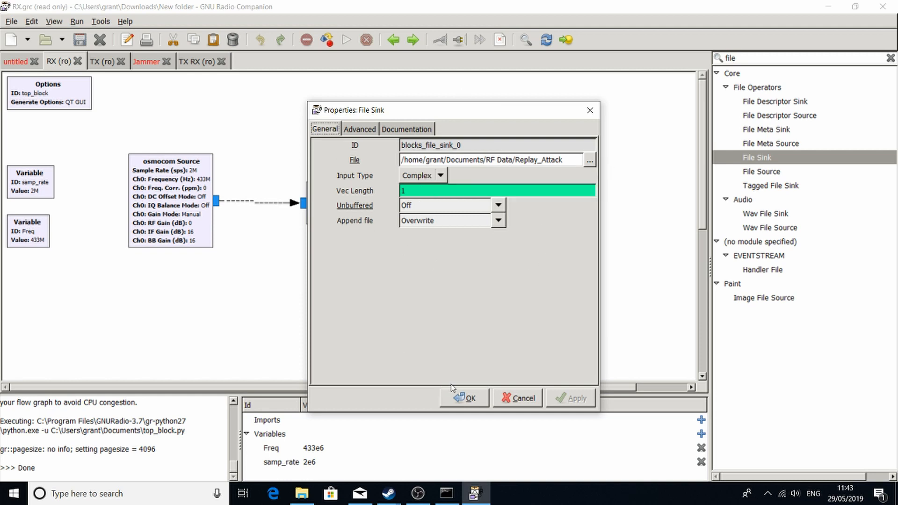
click(464, 399)
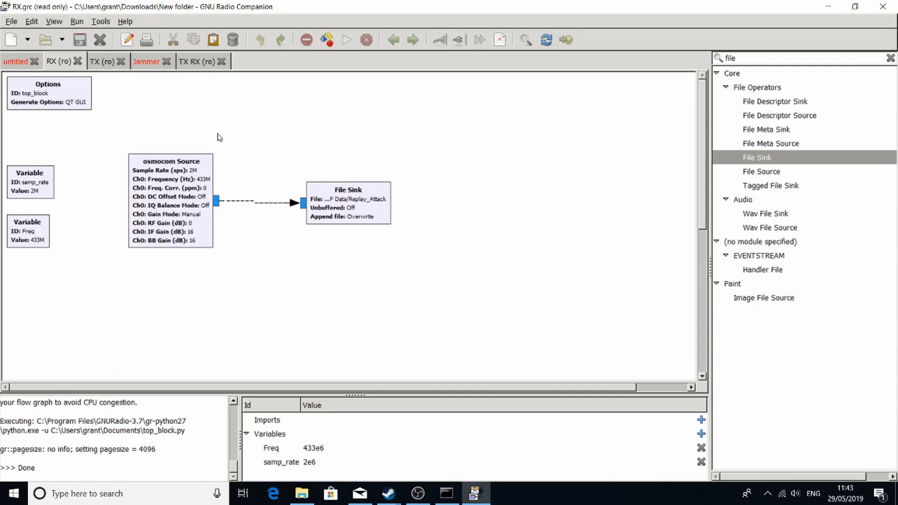
click(102, 61)
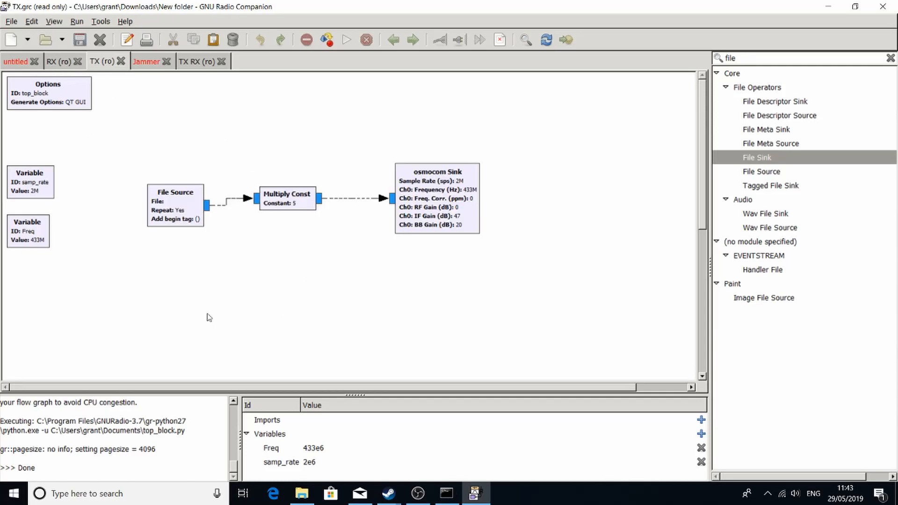
click(175, 205)
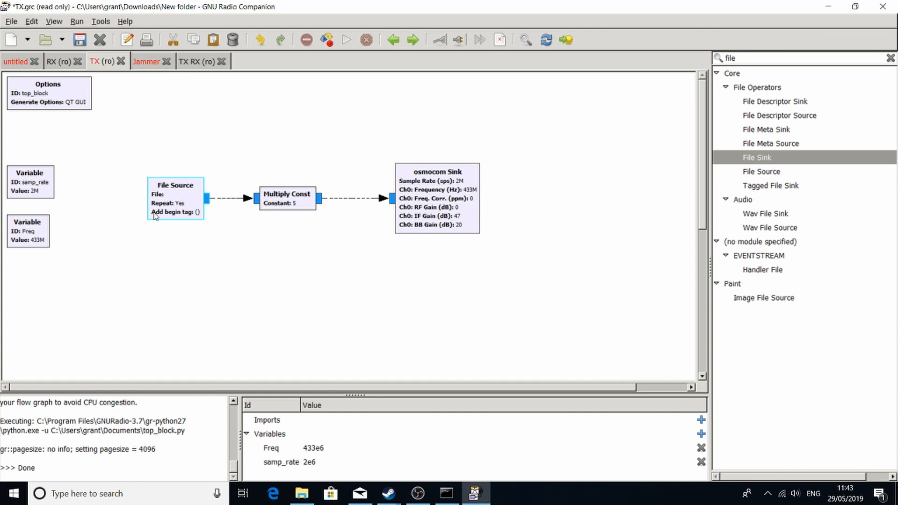
click(286, 194)
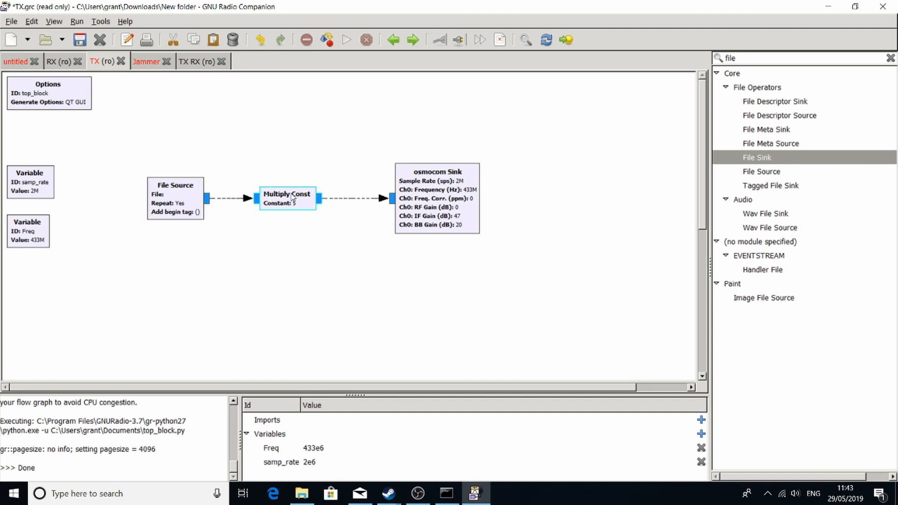
mouse_move(204, 175)
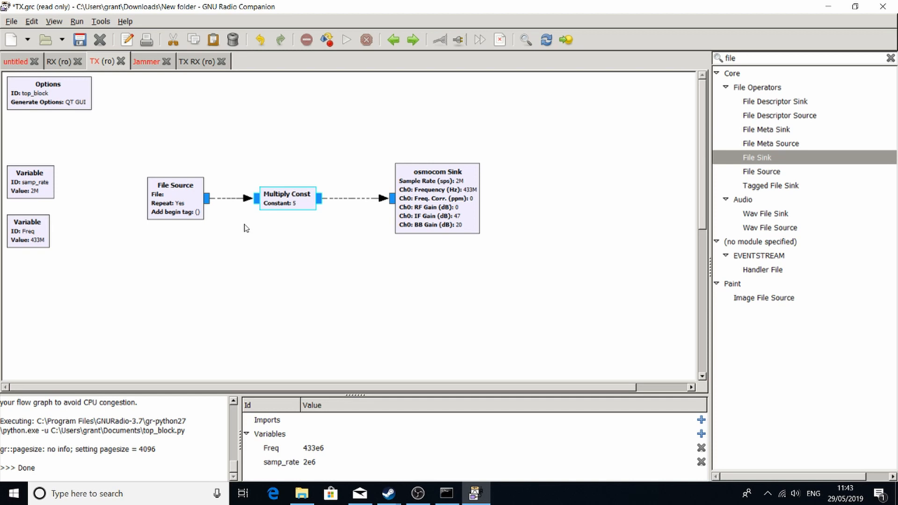
mouse_move(276, 246)
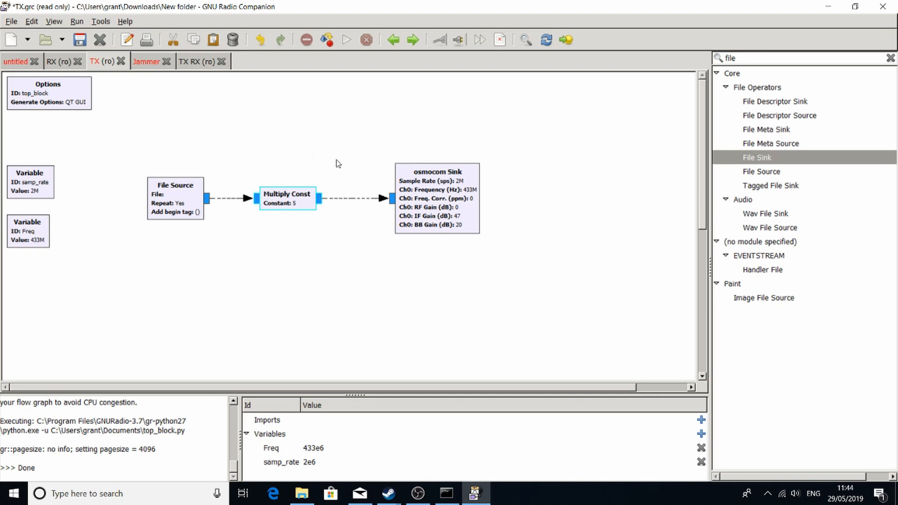
mouse_move(330, 224)
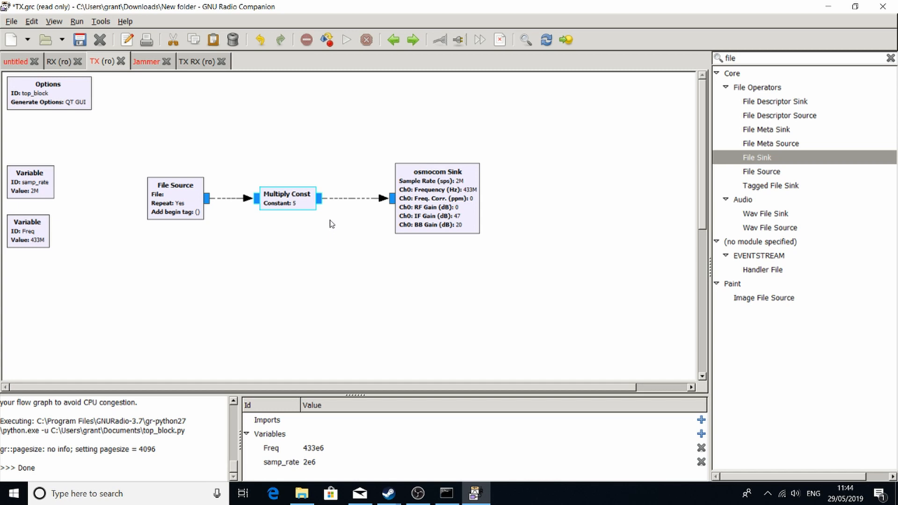
mouse_move(259, 231)
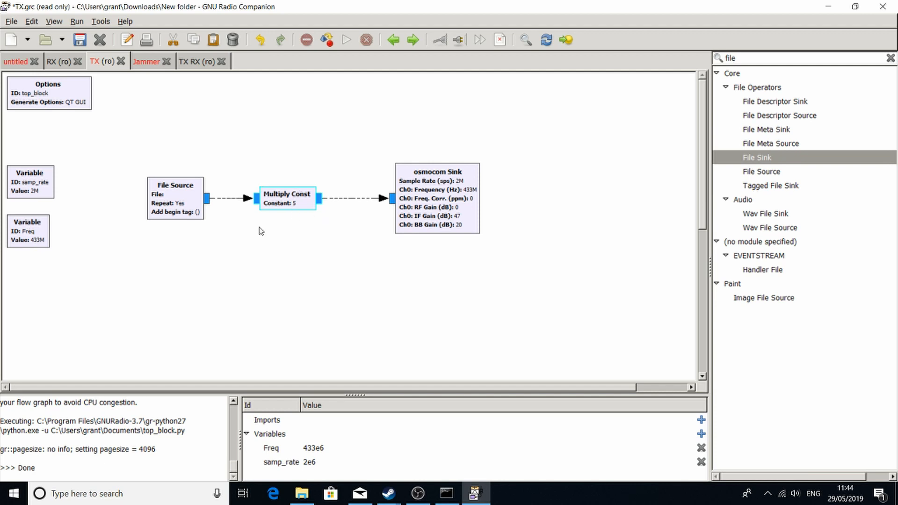
mouse_move(373, 126)
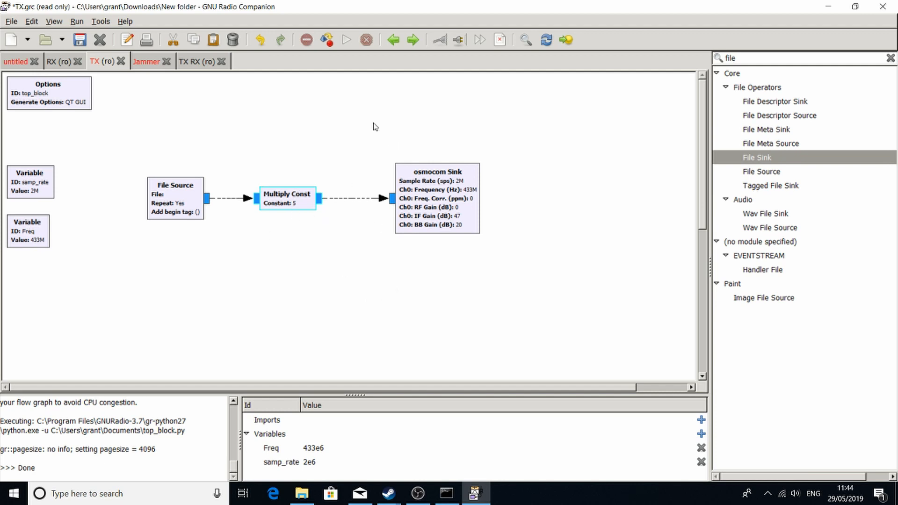
click(517, 234)
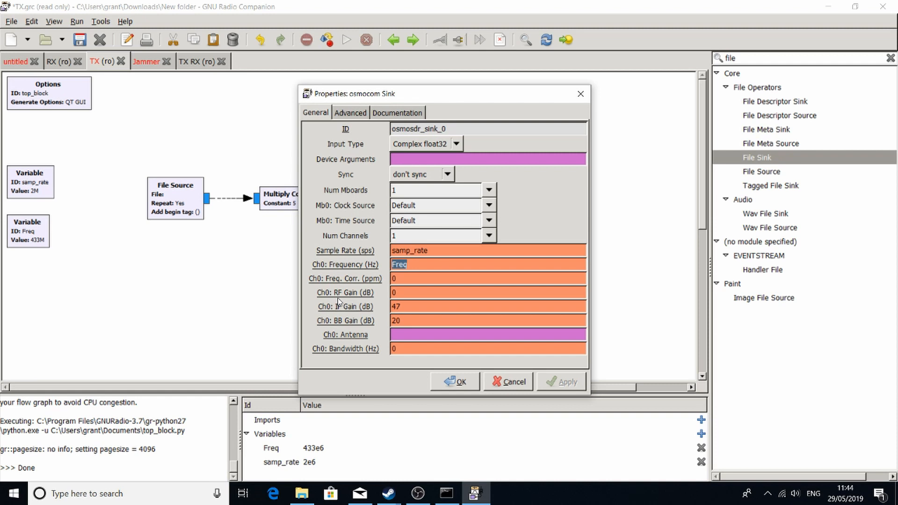
mouse_move(426, 293)
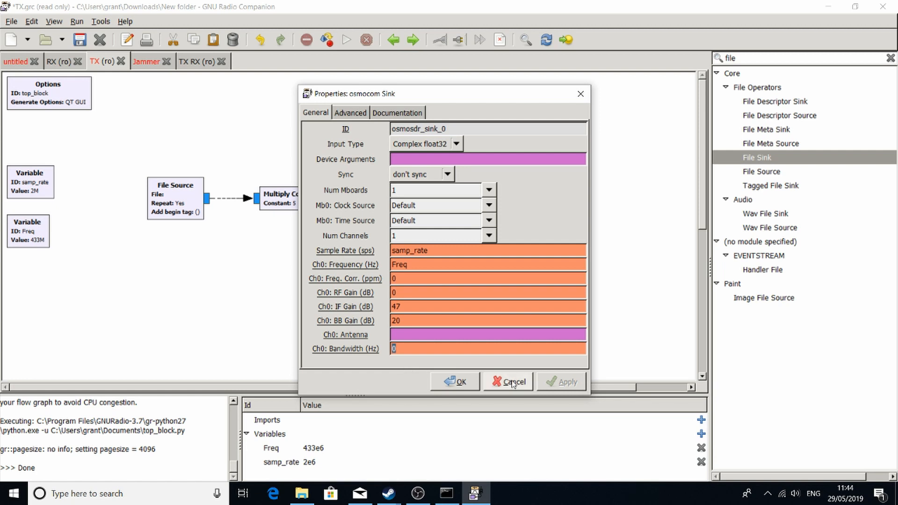
mouse_move(511, 384)
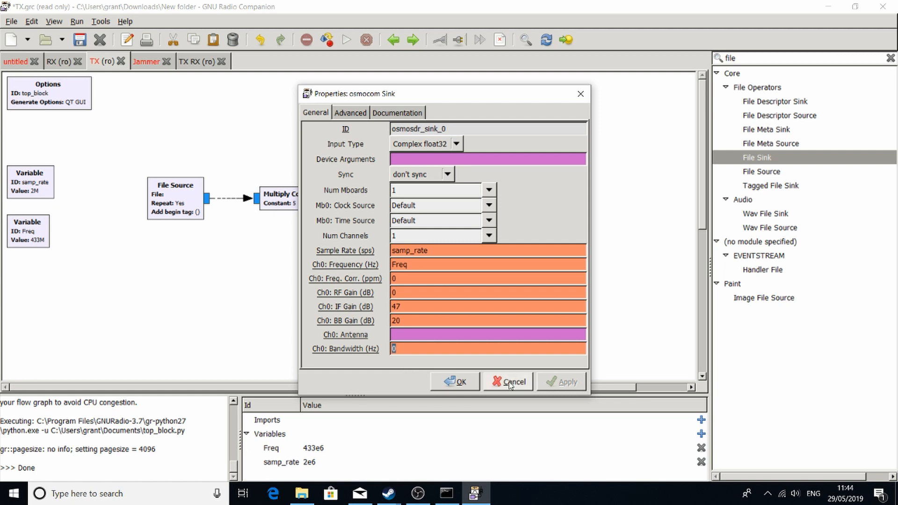
click(507, 382)
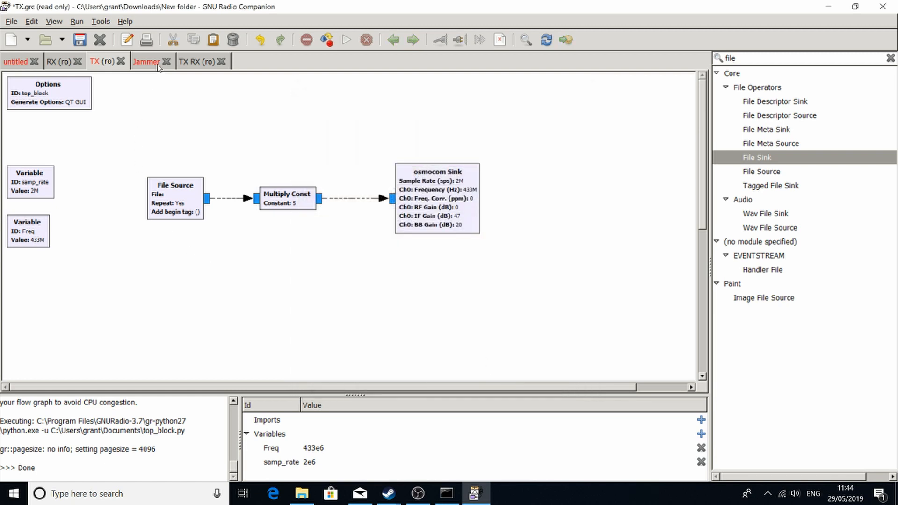
mouse_move(148, 62)
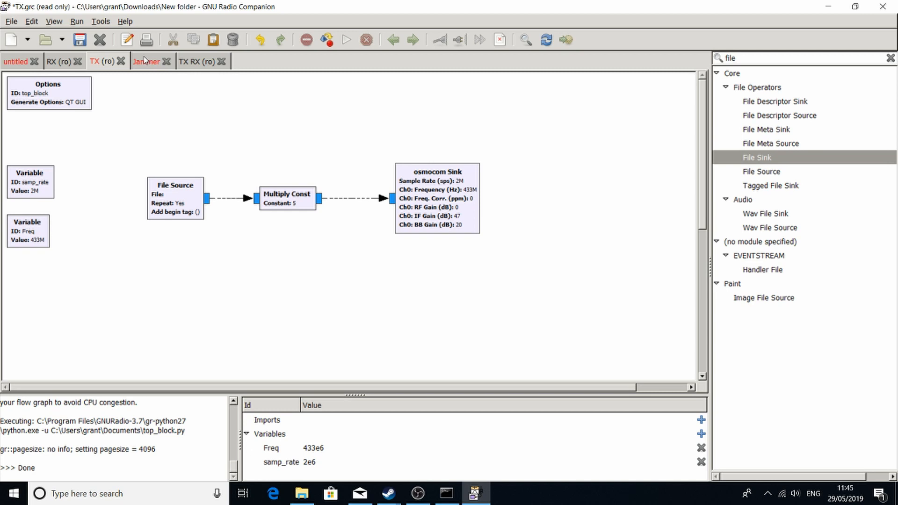
- In the Jammer flowgraph, edit the Signal Source amplitude to 10 then restore and apply 100
click(146, 62)
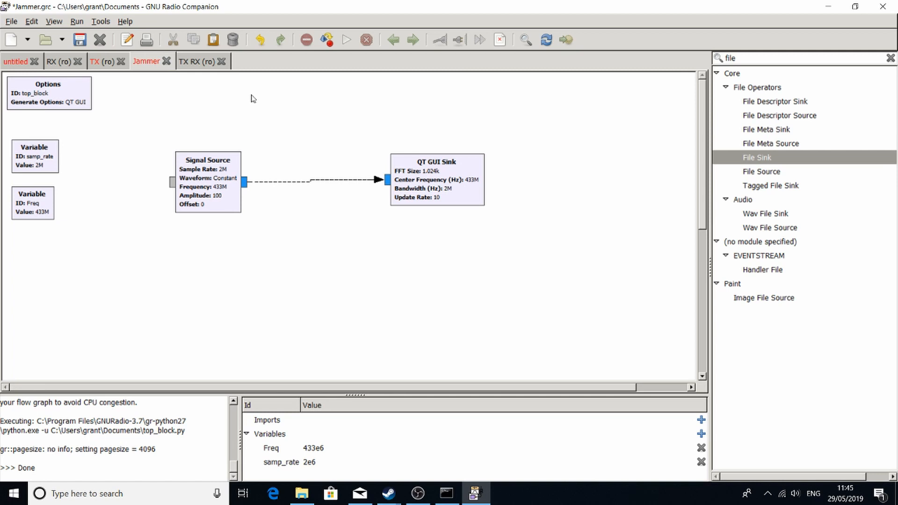
mouse_move(175, 160)
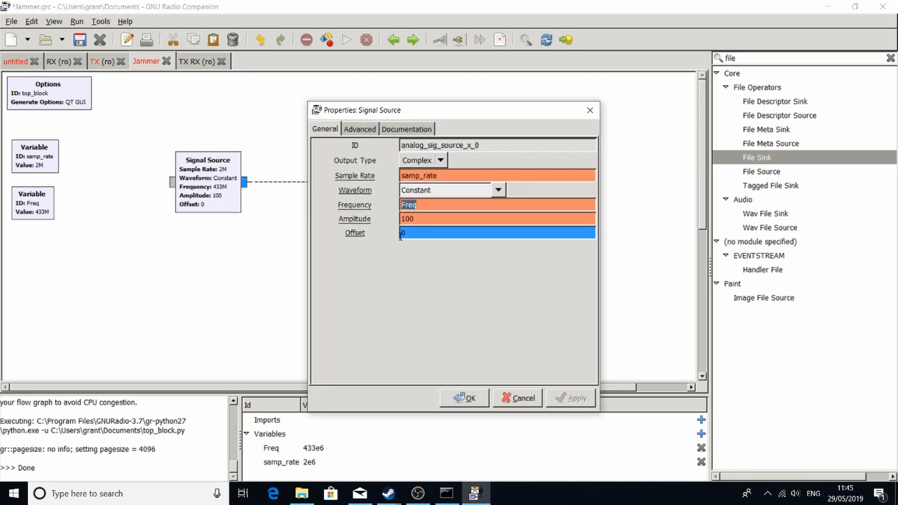
click(495, 217)
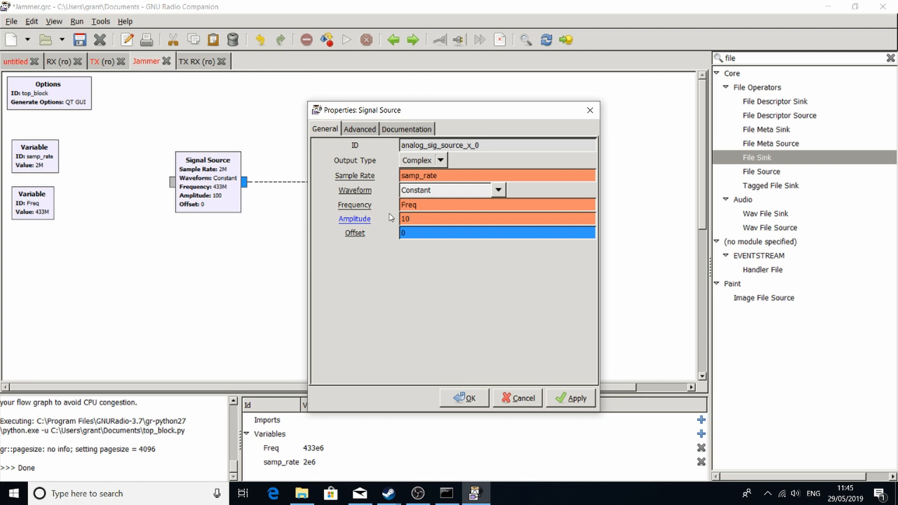
click(496, 218)
text(0)
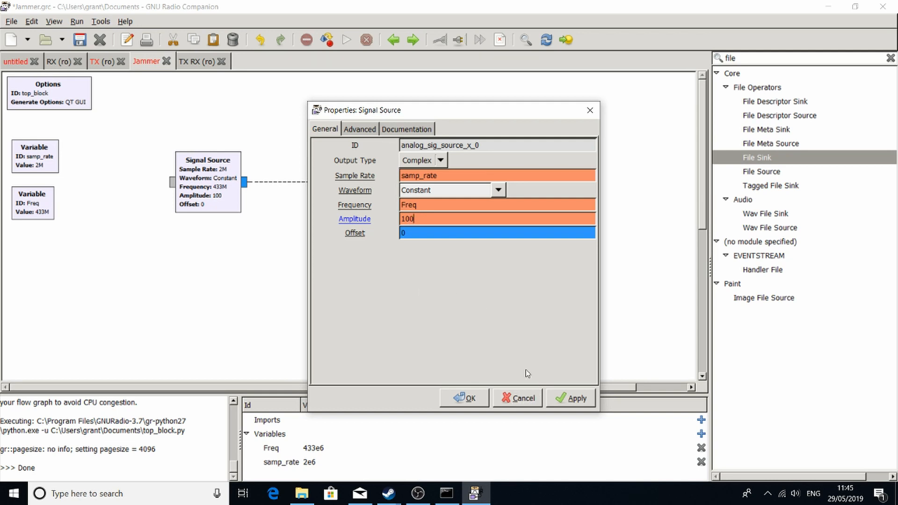
click(569, 398)
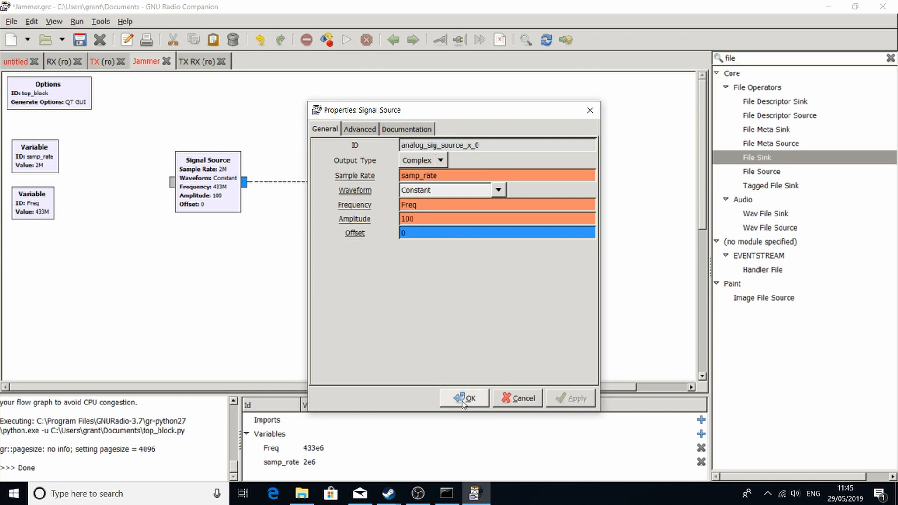
- Confirm the Signal Source settings, then generate, run and stop the Jammer flowgraph
click(464, 398)
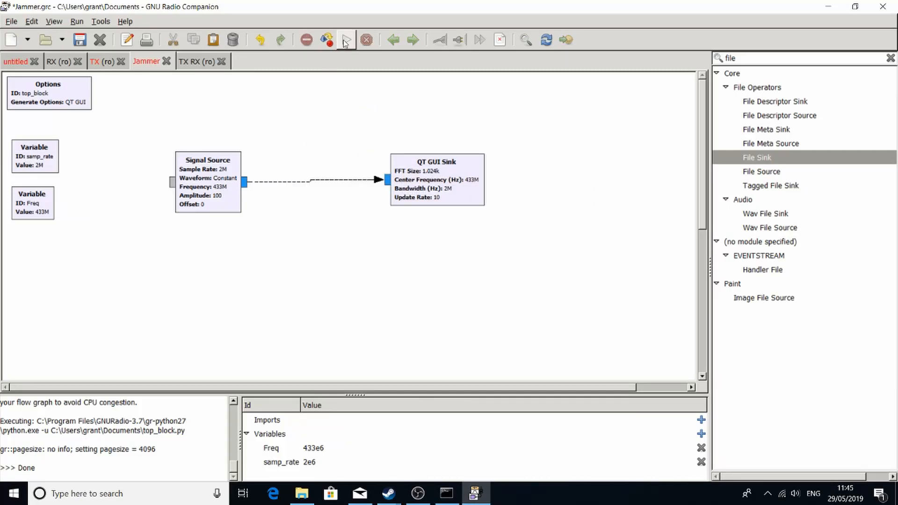
click(344, 39)
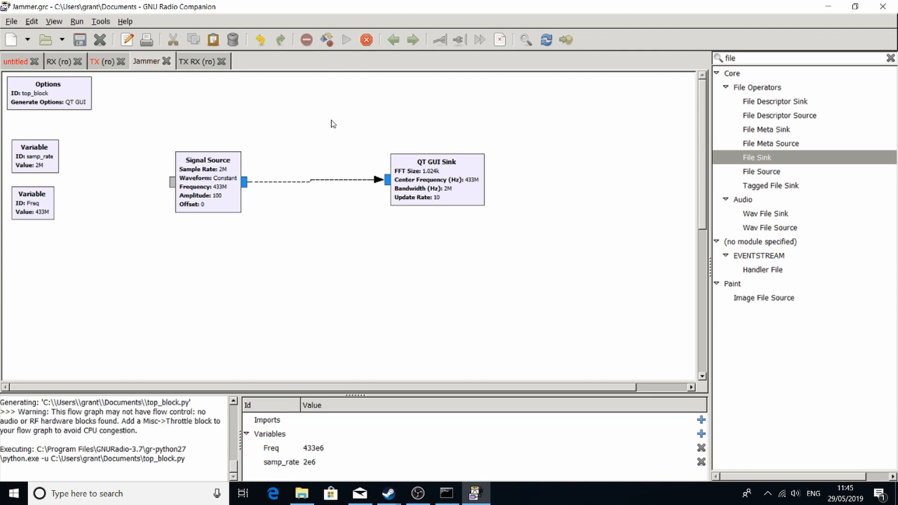
click(346, 39)
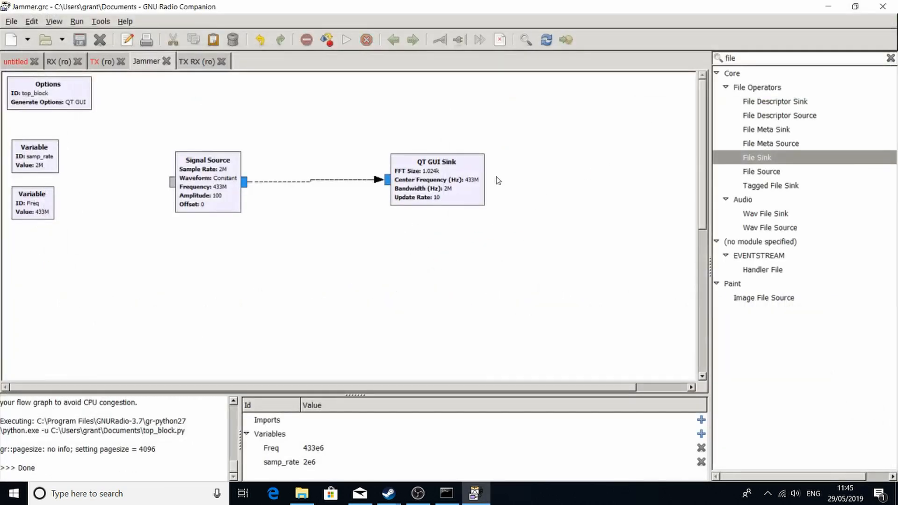
mouse_move(519, 240)
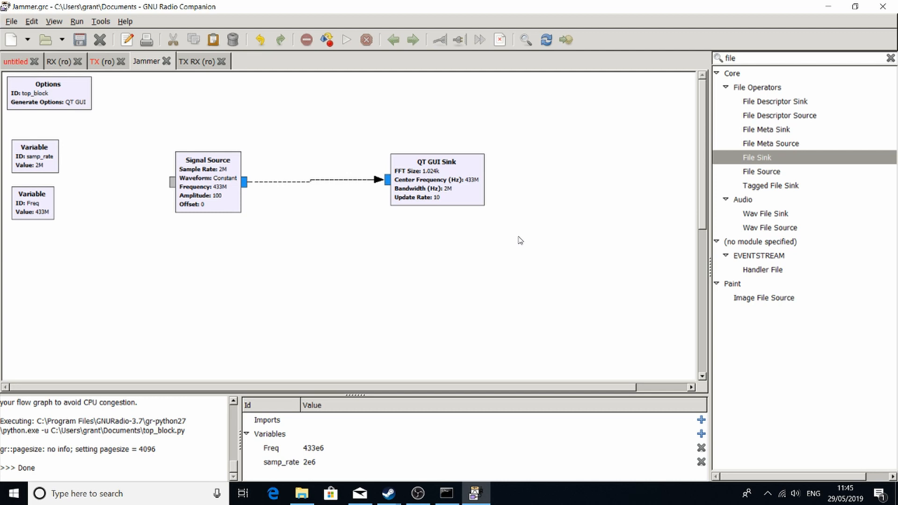
mouse_move(503, 141)
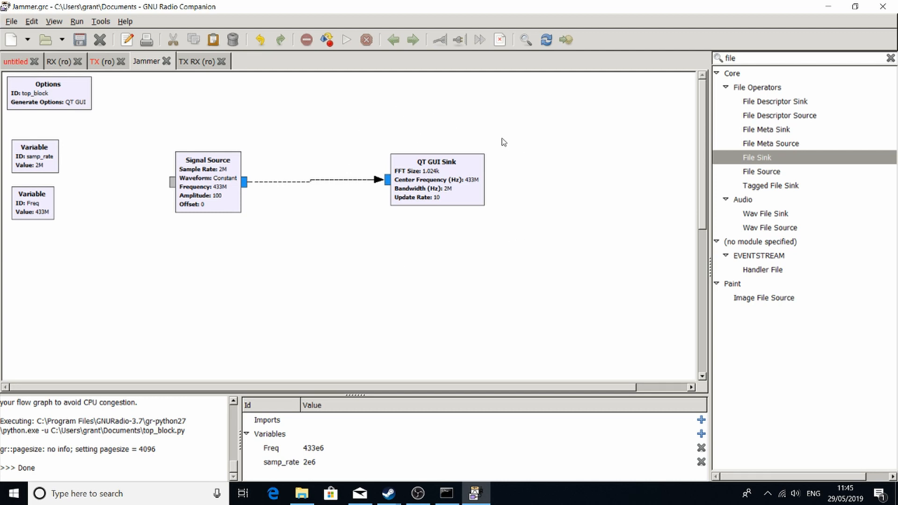
mouse_move(221, 127)
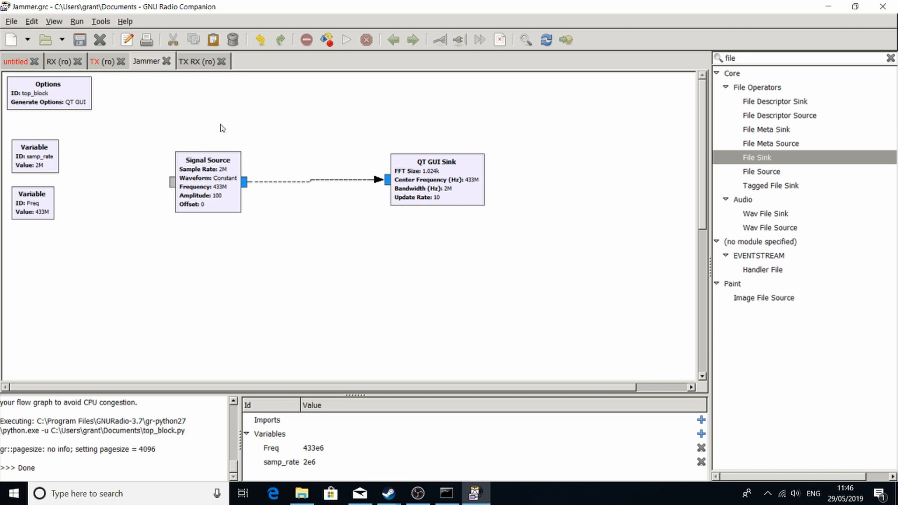
mouse_move(90, 136)
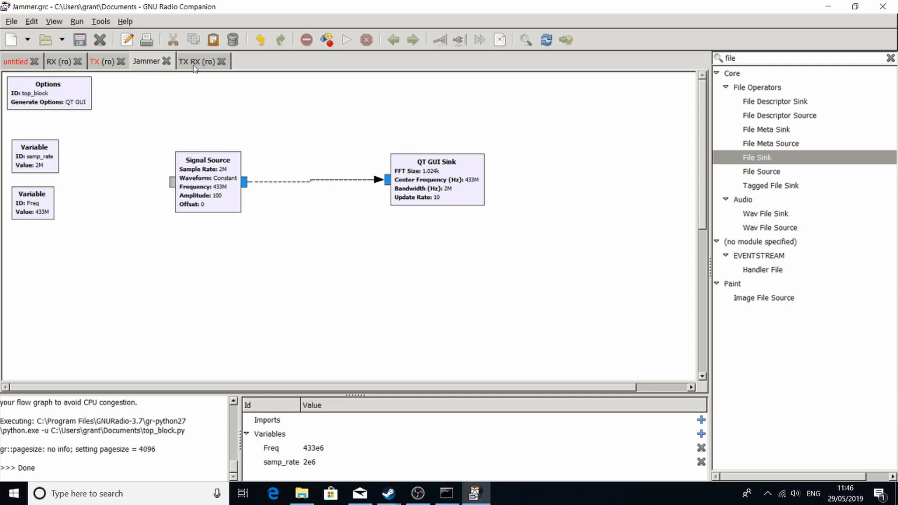
- Switch to the combined TX RX flowgraph
click(198, 62)
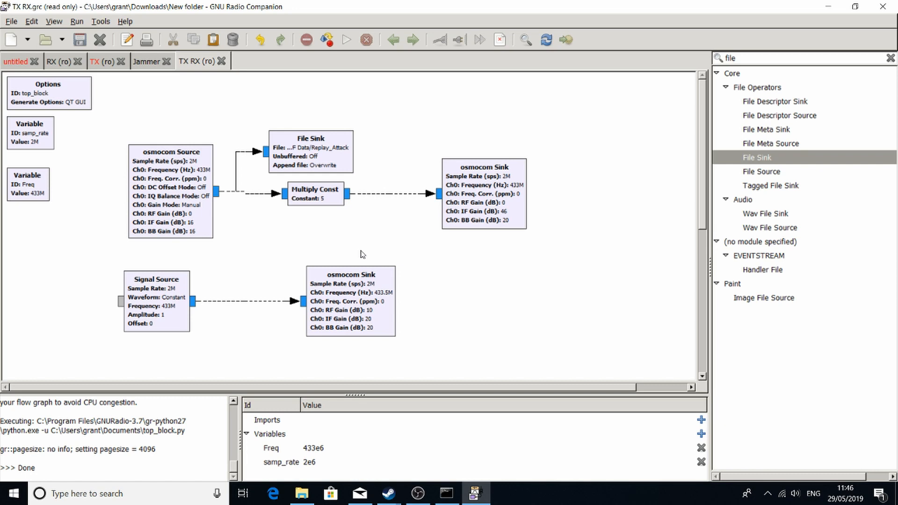
mouse_move(302, 253)
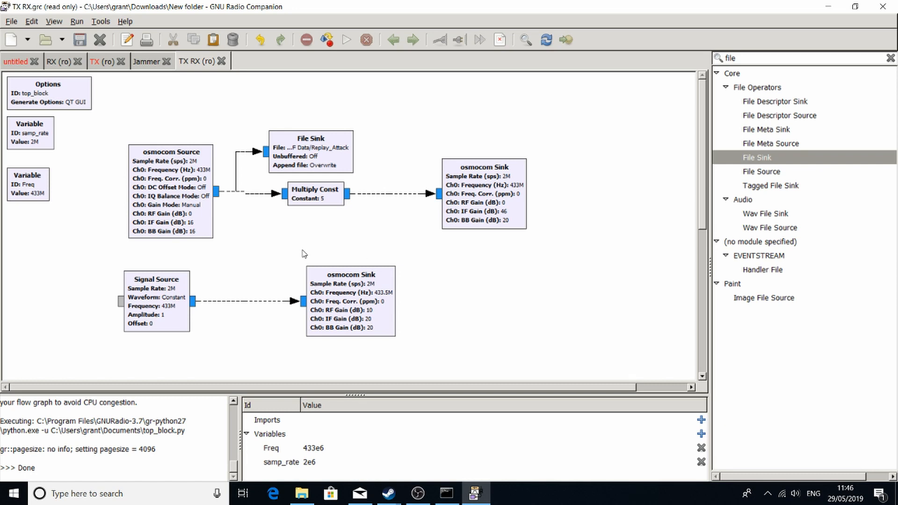
mouse_move(217, 230)
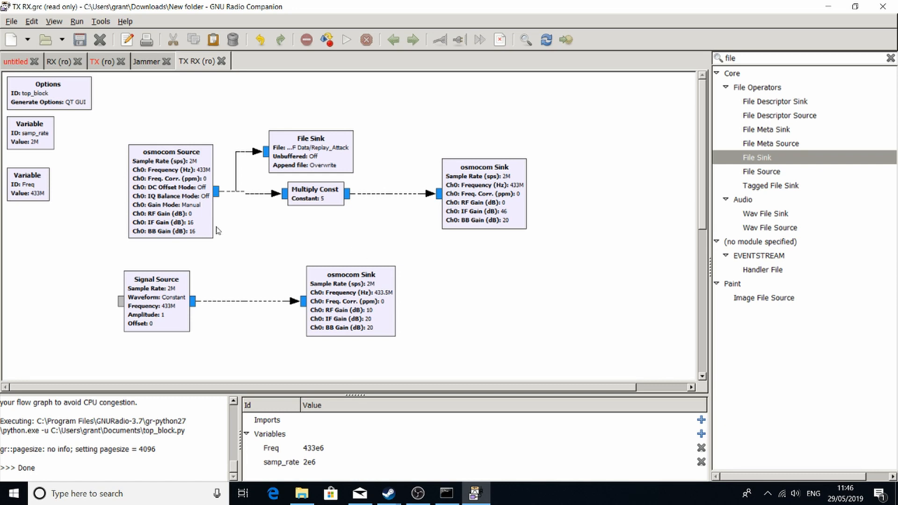
mouse_move(213, 244)
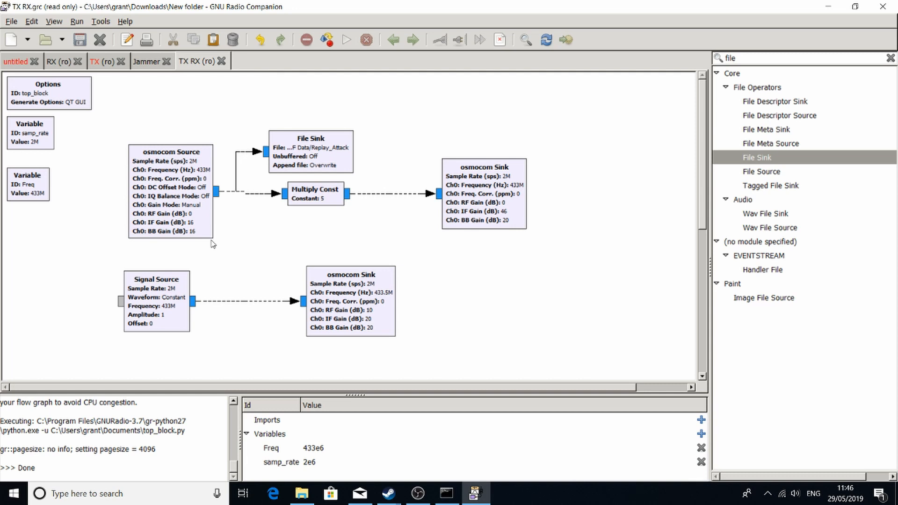
mouse_move(191, 231)
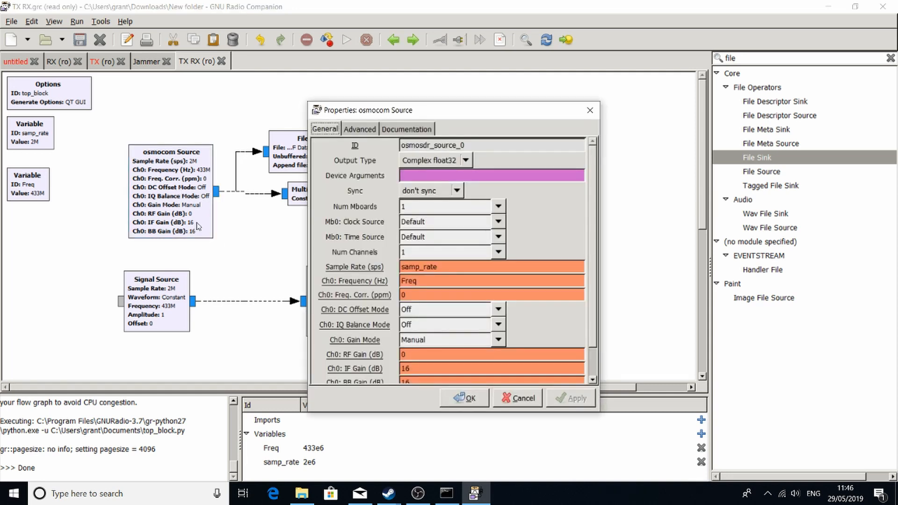
- Review the osmocom Source's lower settings (empty antenna, bandwidth 0) and close them unchanged
drag(456, 109, 426, 109)
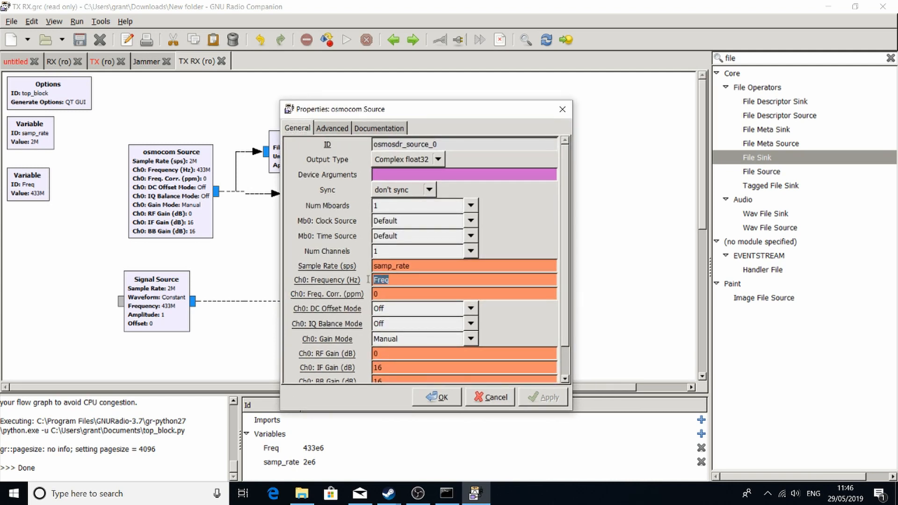
scroll(down, 3)
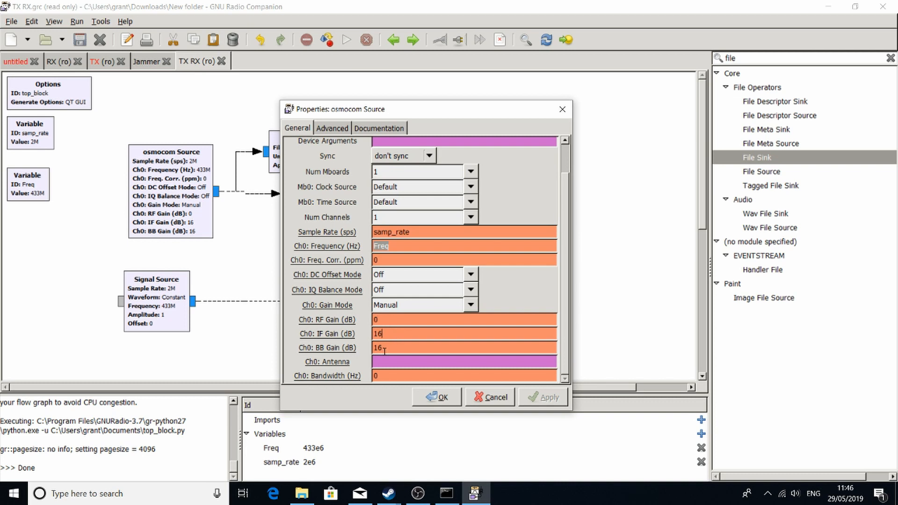
mouse_move(380, 348)
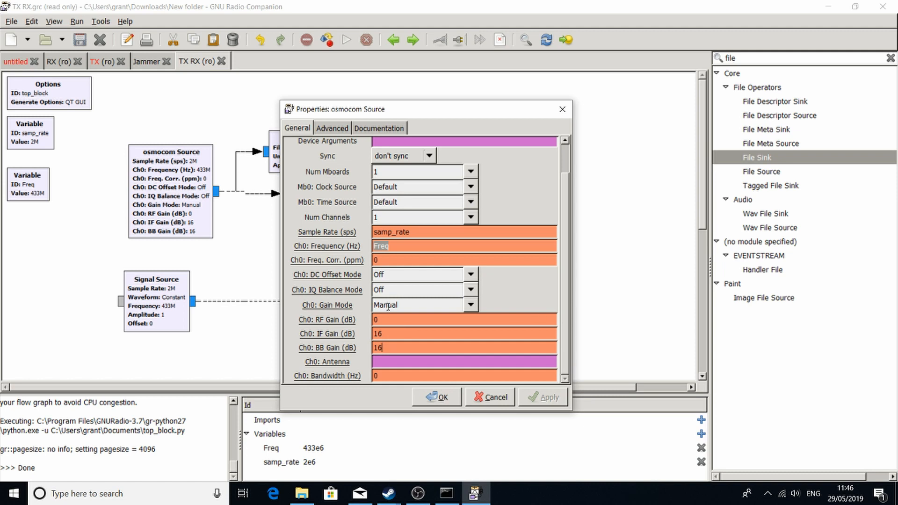
mouse_move(389, 290)
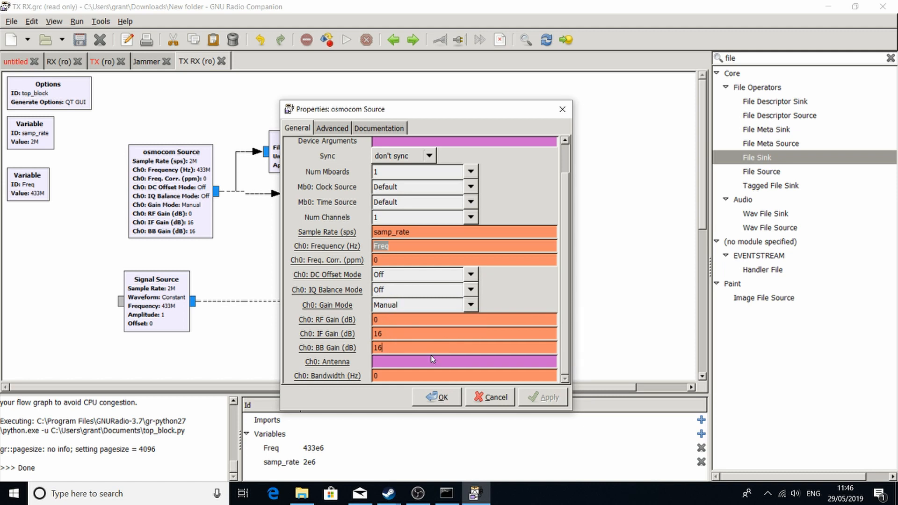
click(490, 397)
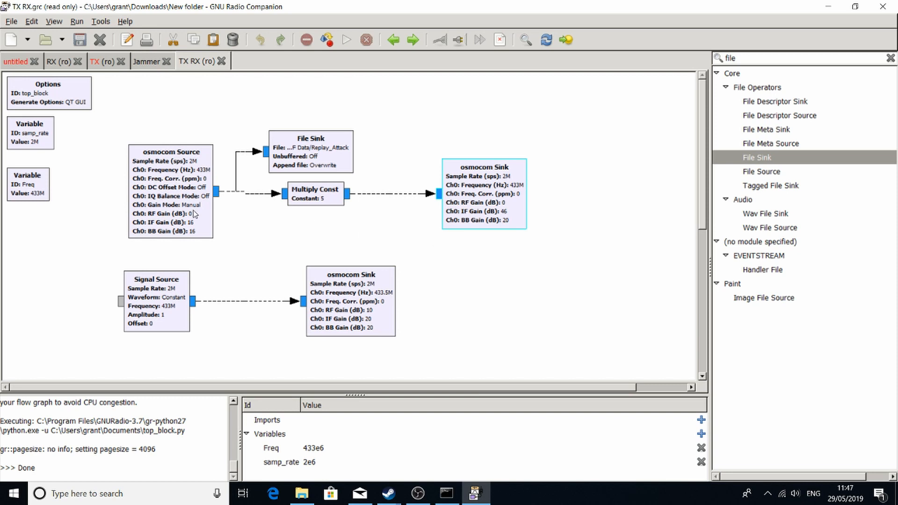
mouse_move(297, 211)
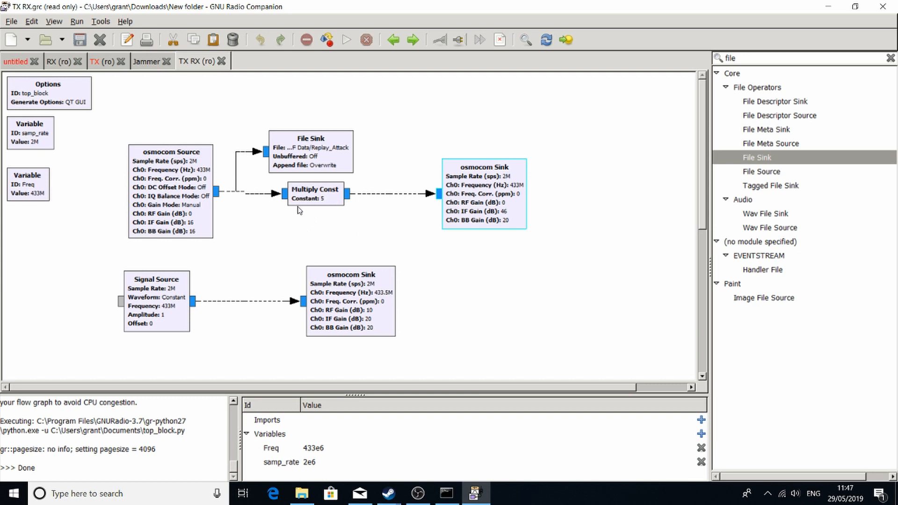
mouse_move(486, 190)
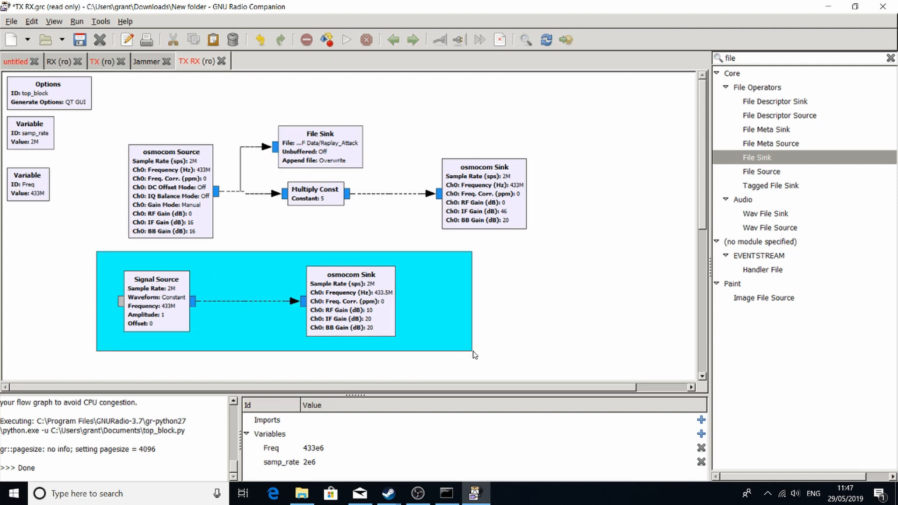
- Reposition blocks in the TX RX flowgraph, leaving unsaved layout changes
click(474, 353)
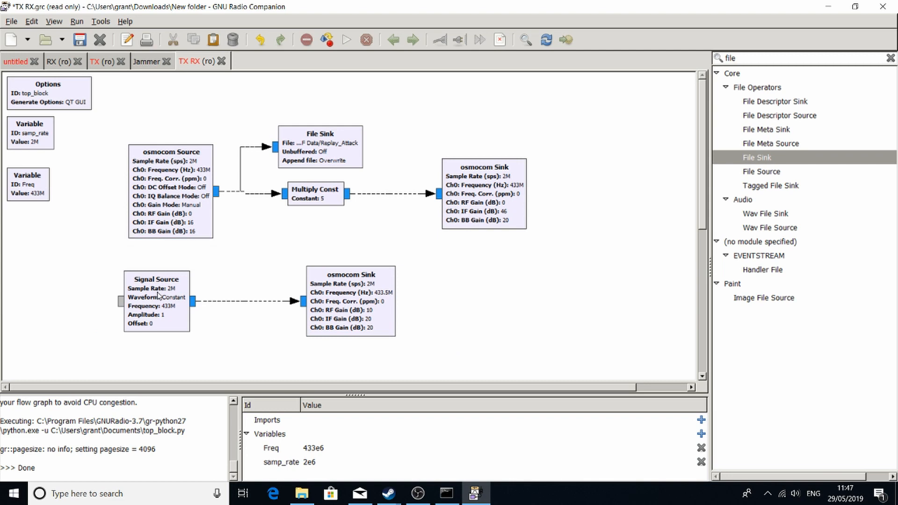
mouse_move(372, 272)
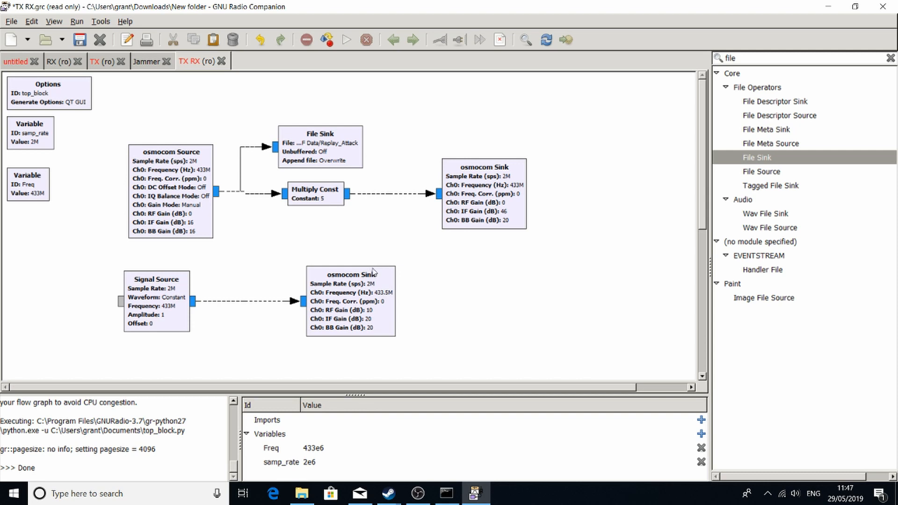
mouse_move(298, 269)
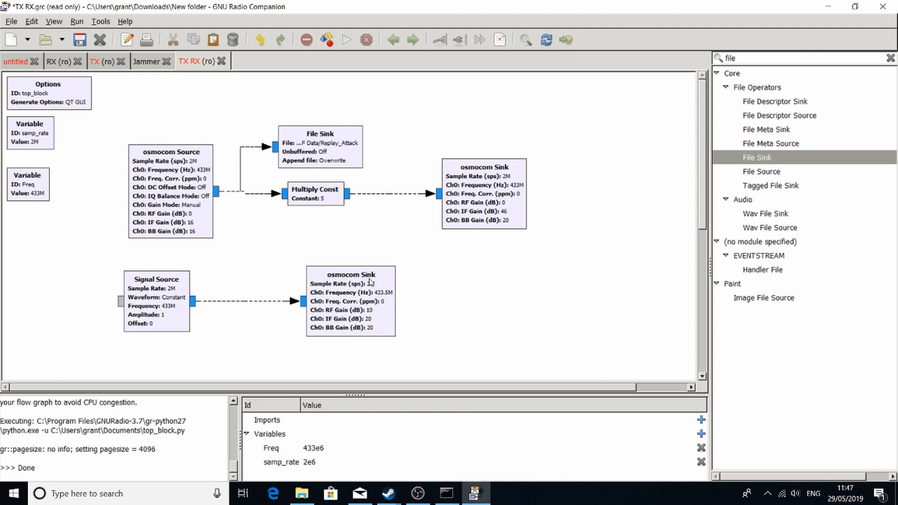
click(346, 274)
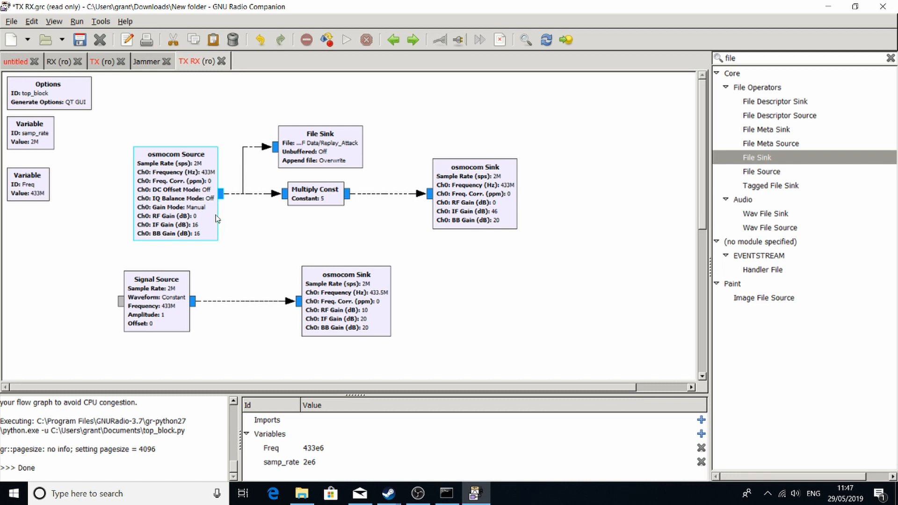
mouse_move(210, 207)
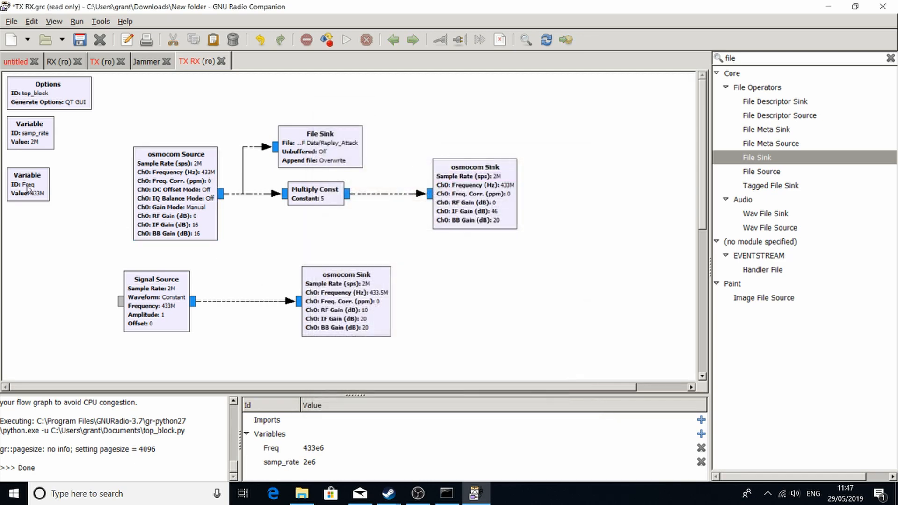
double_click(27, 183)
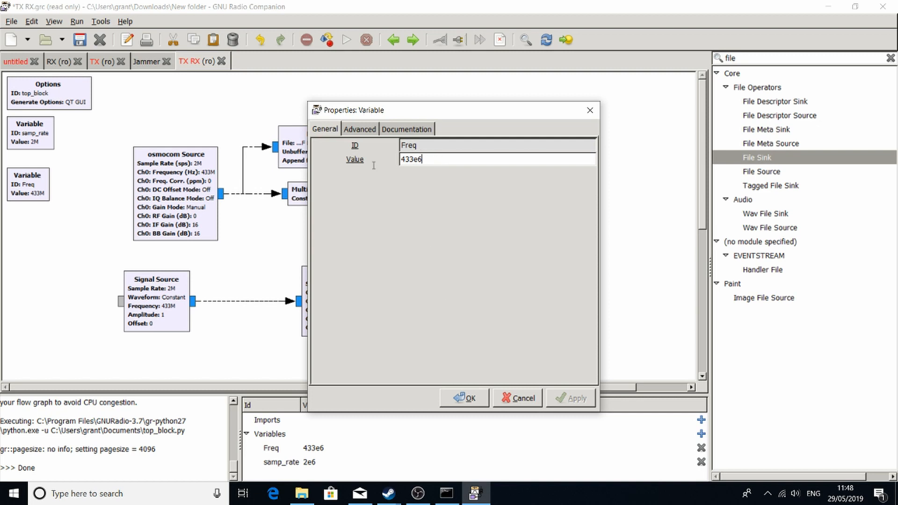
click(463, 398)
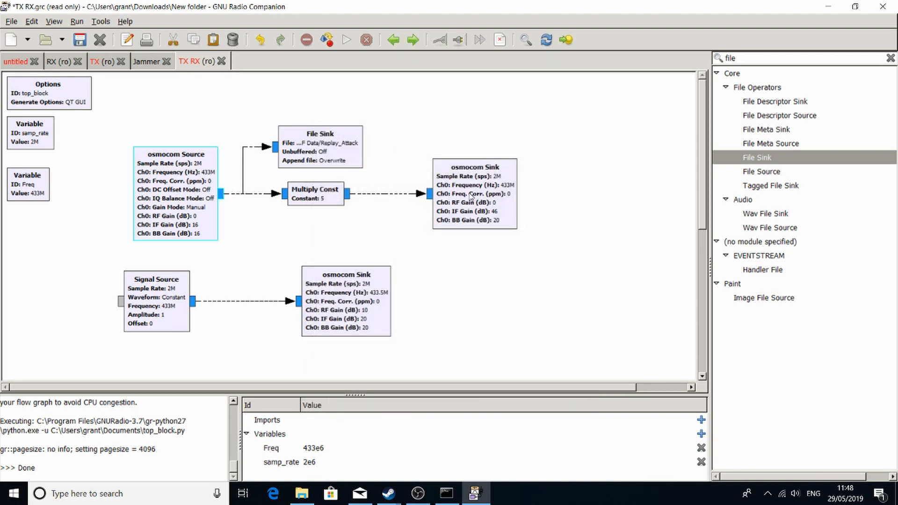
click(472, 194)
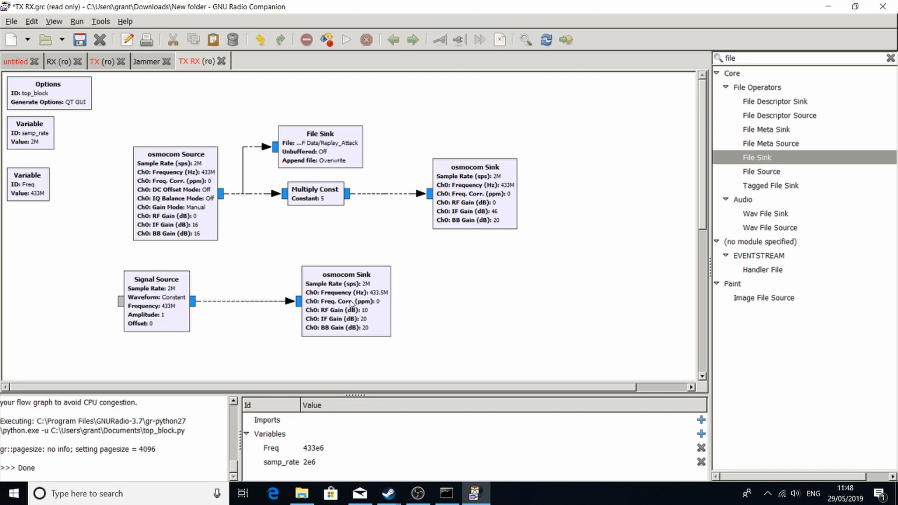
mouse_move(347, 302)
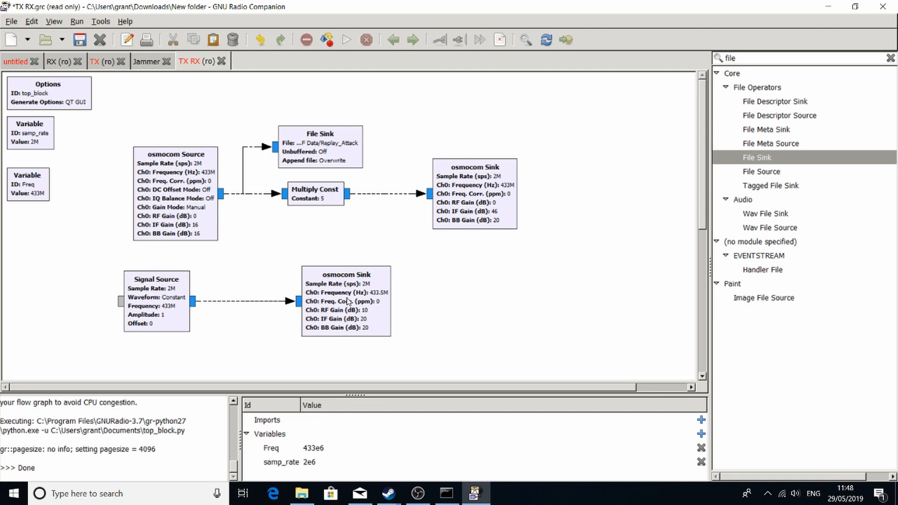
mouse_move(346, 300)
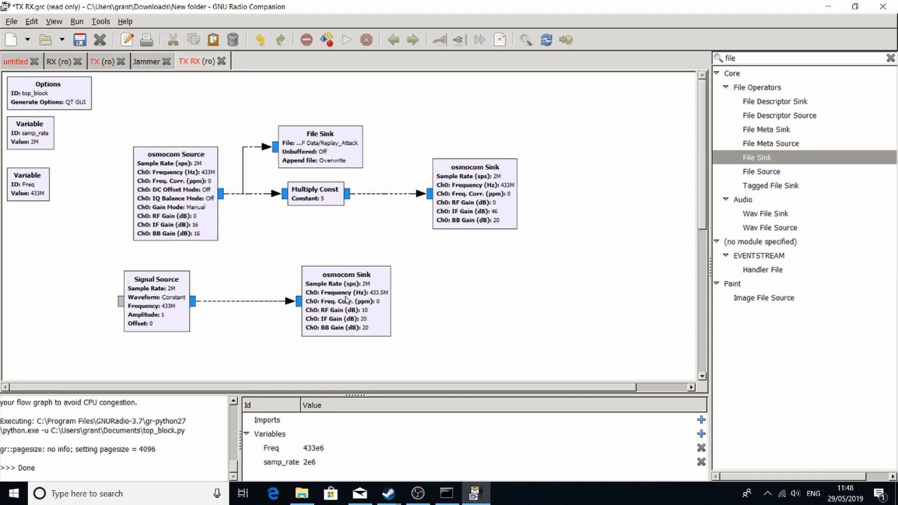
click(473, 183)
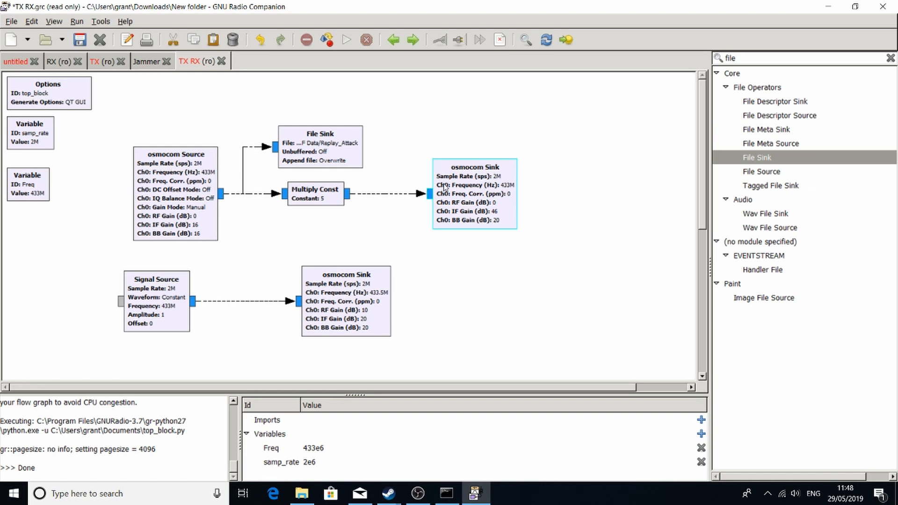
mouse_move(437, 187)
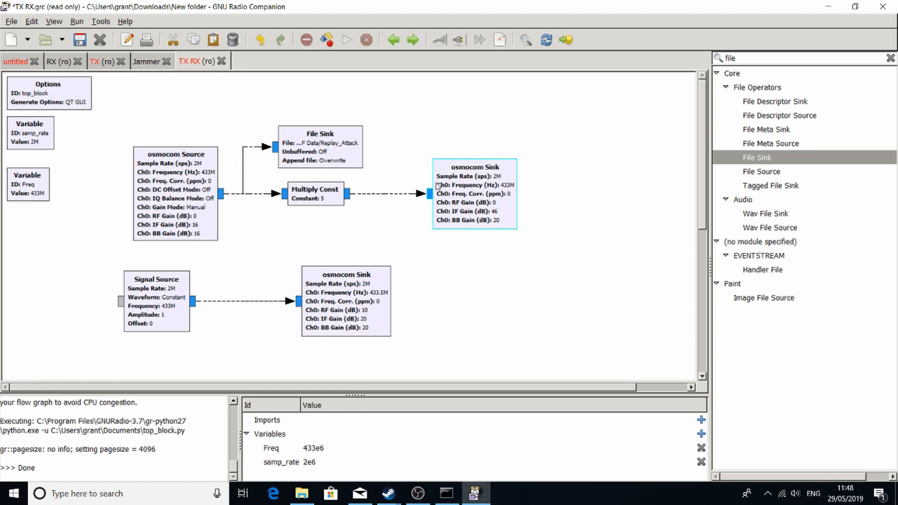
mouse_move(435, 187)
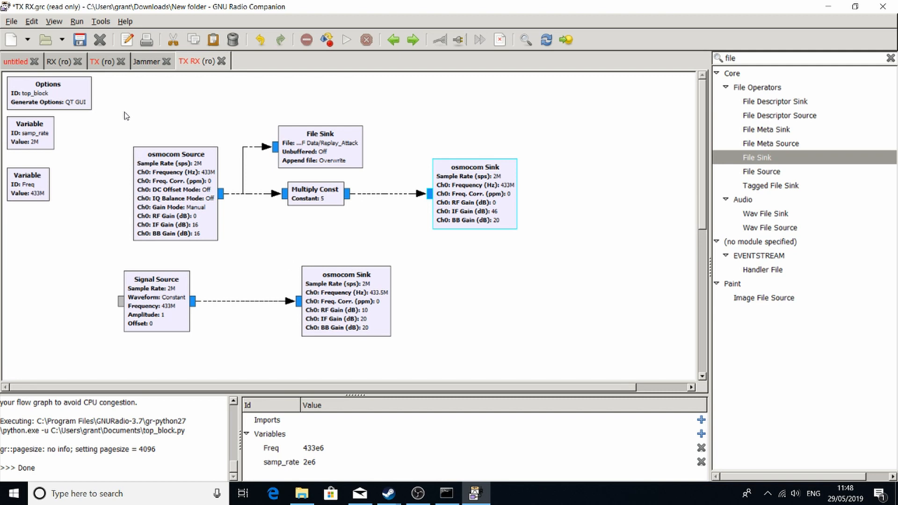
click(118, 116)
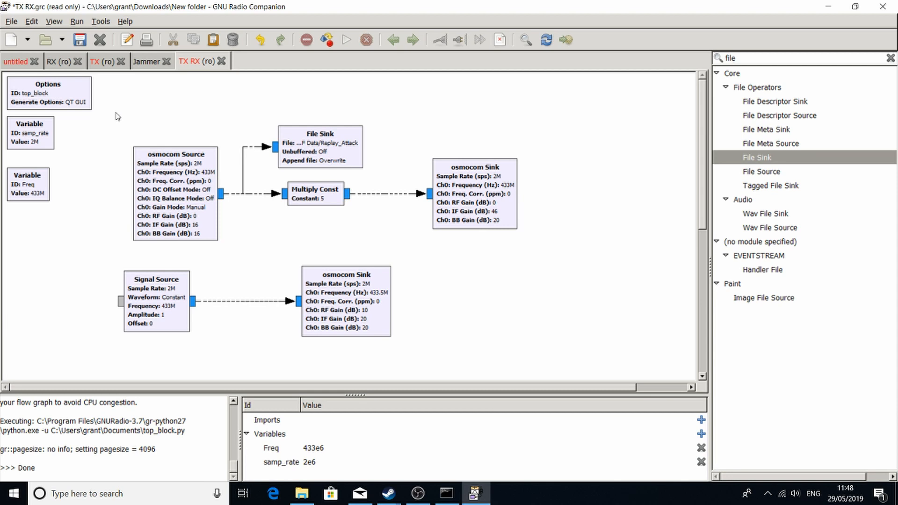